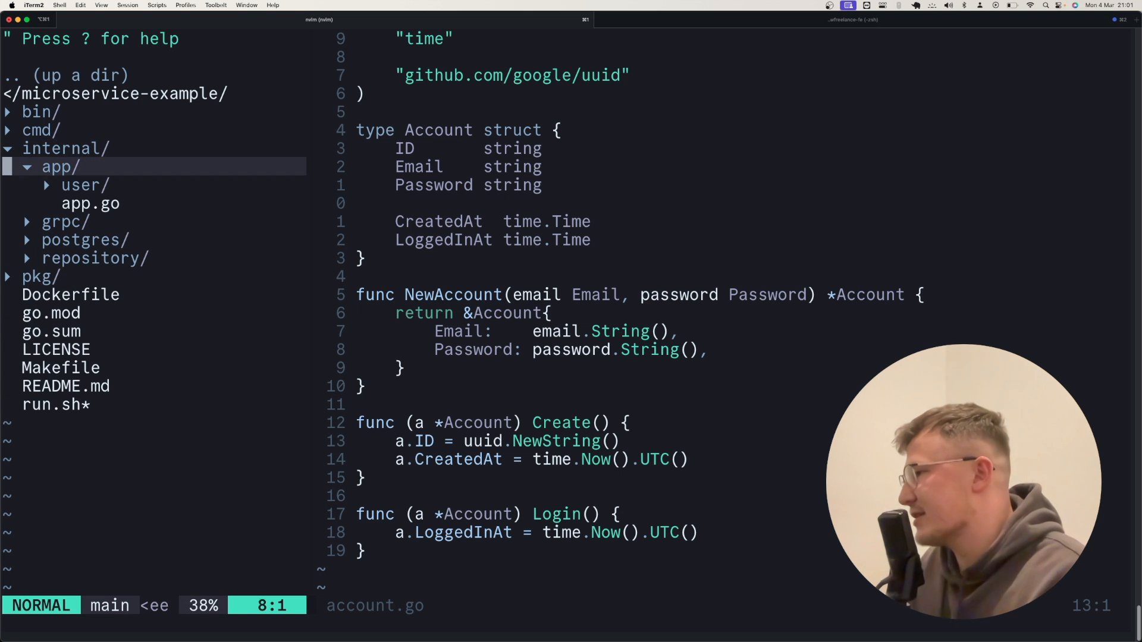
Collapse app/, then re-expand app/ and user/ to list account.go, email.go and the other files.
click(57, 166)
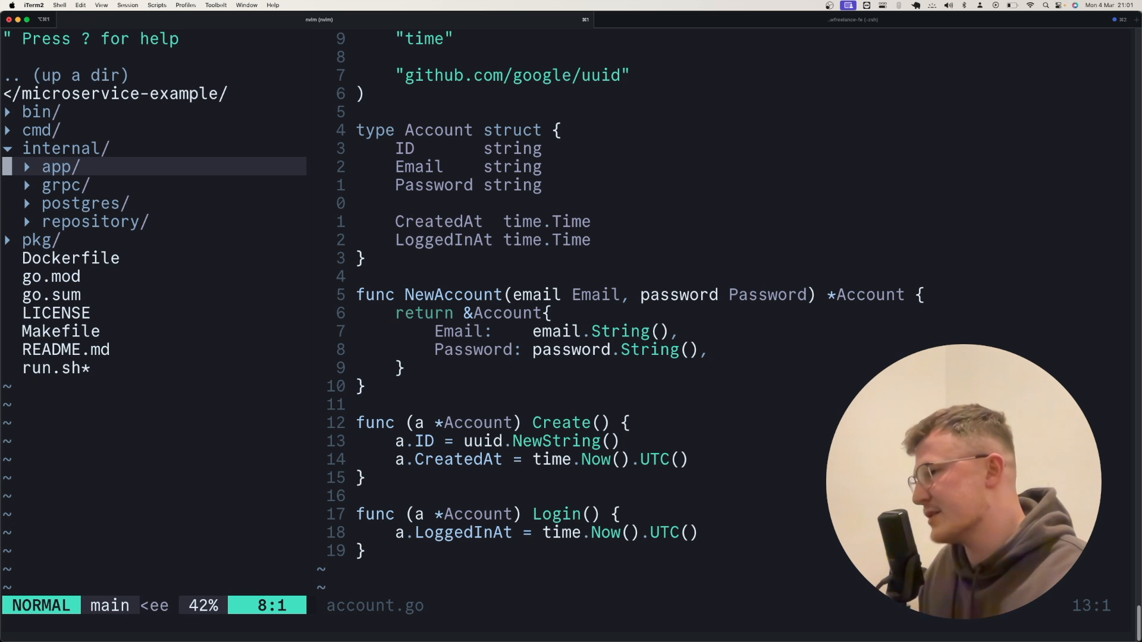
key(j)
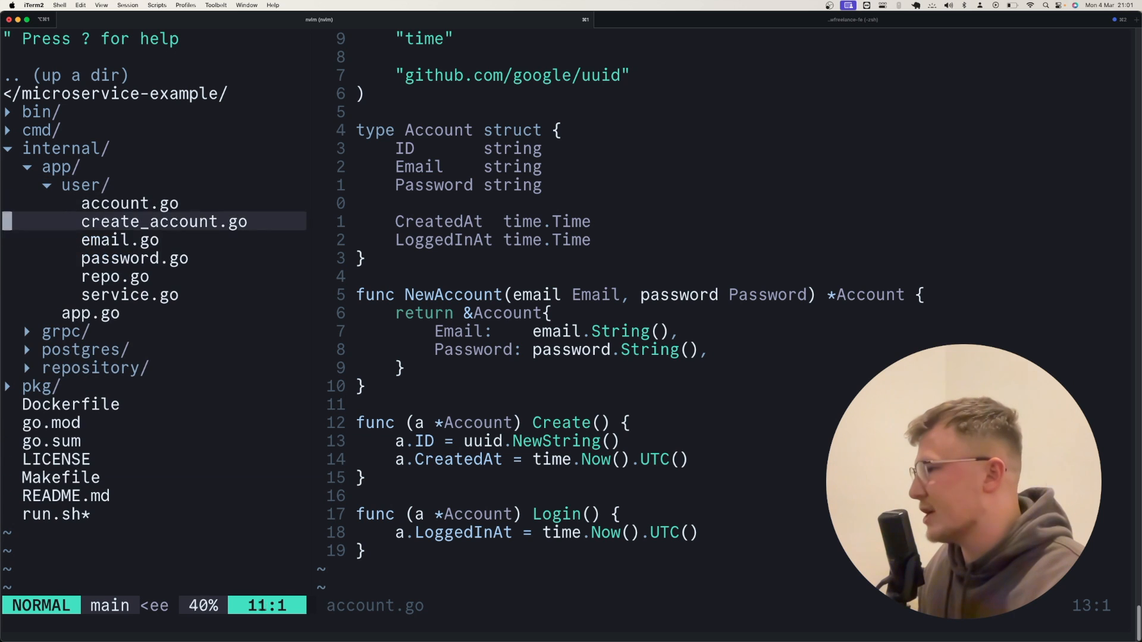
Open create_account.go, scroll through it, and close the Create documentation with :bd.
click(164, 221)
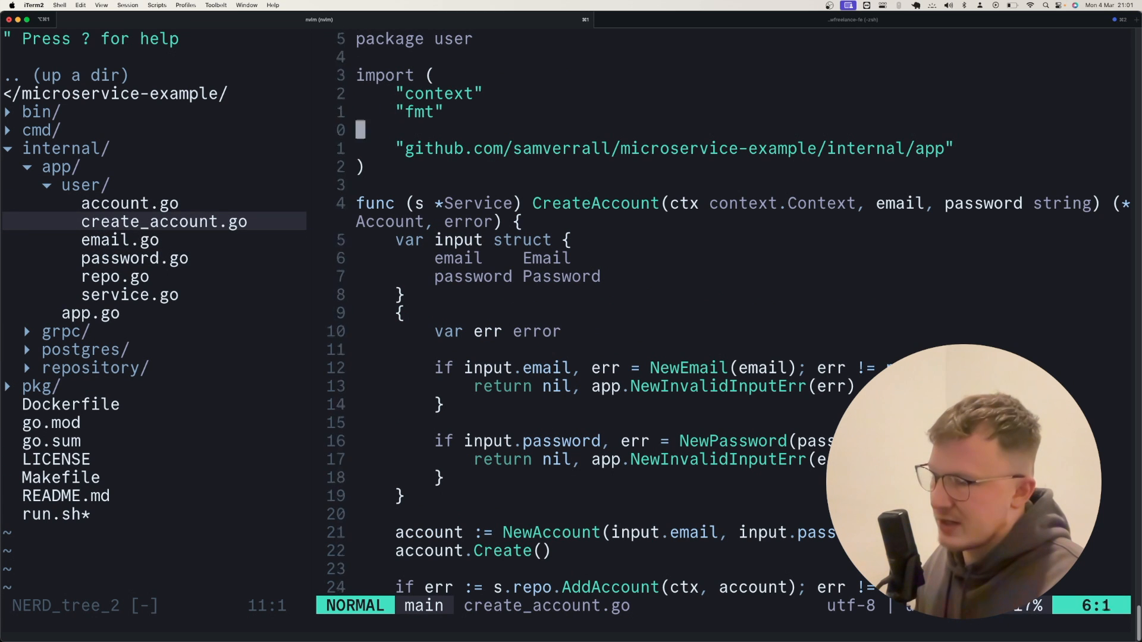
scroll(down, 3)
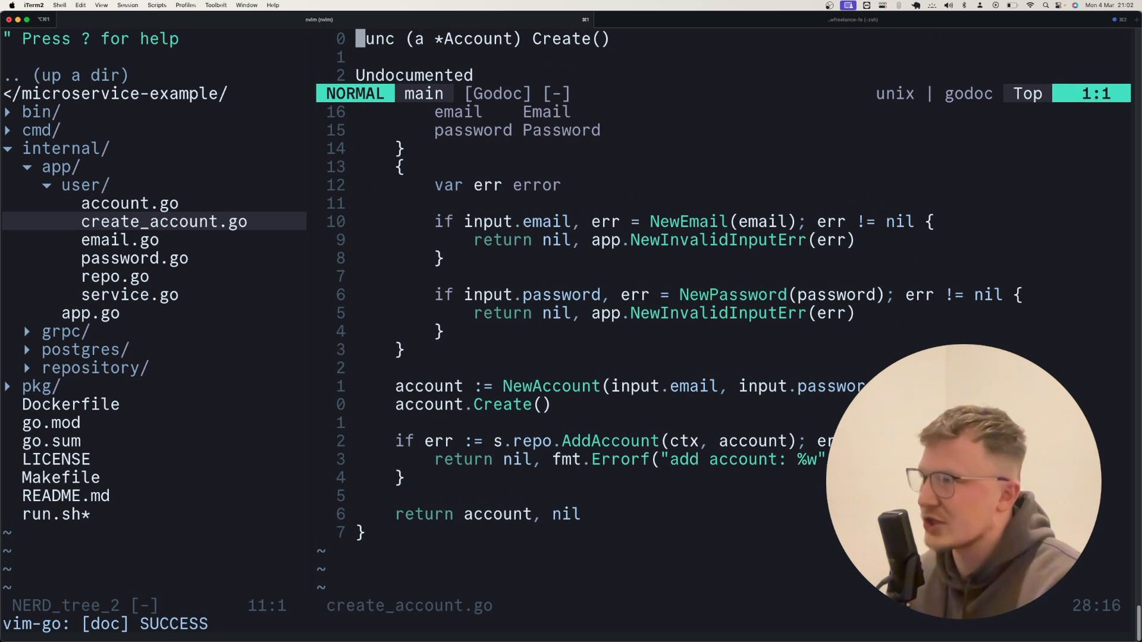
key(:)
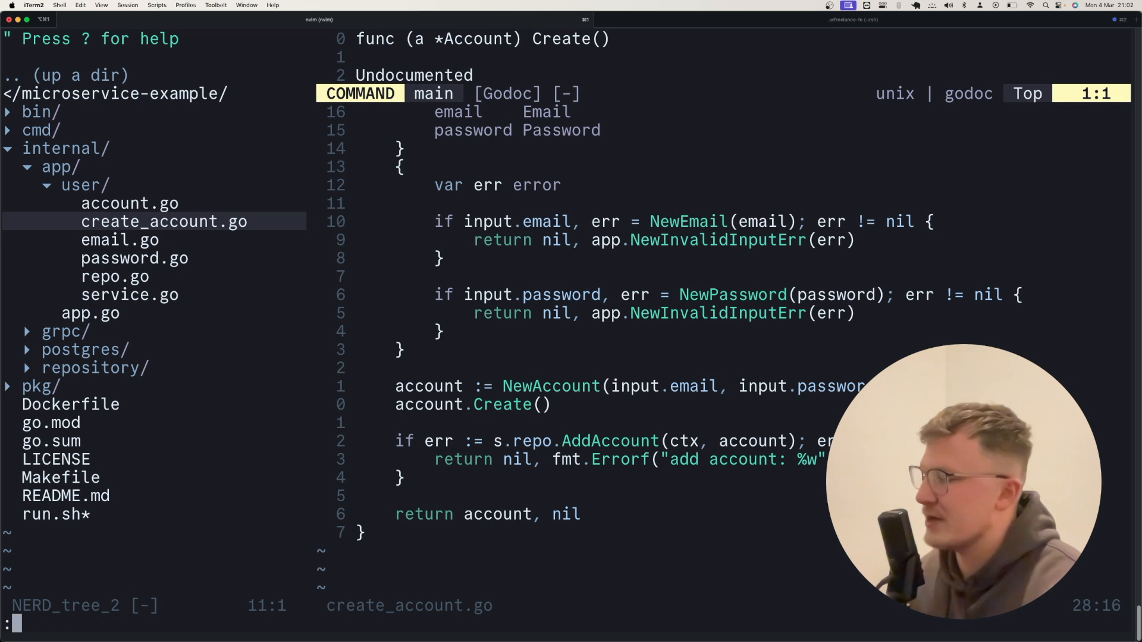
text(bd)
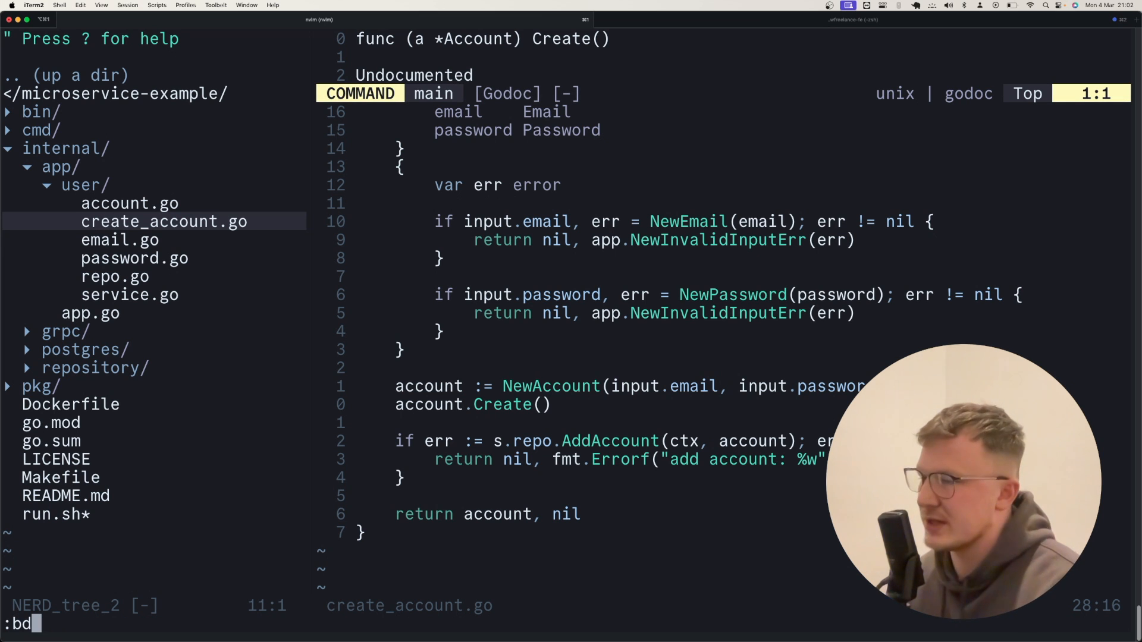
key(Return)
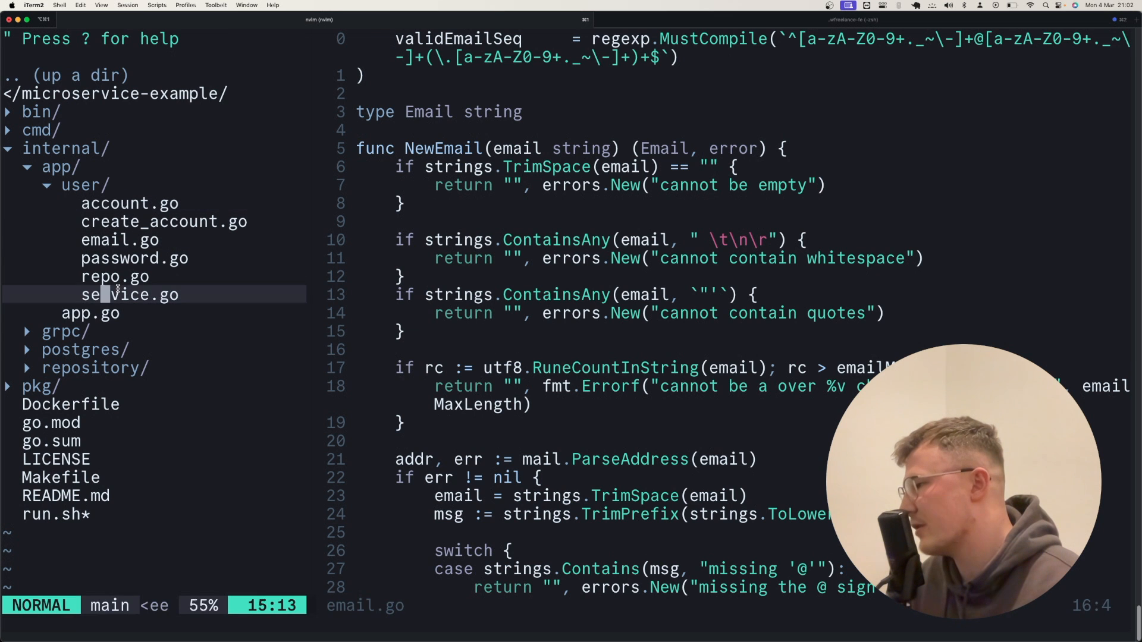
View service.go, then open app.go with ErrInvalidInput, ErrForbidden and NewInvalidInputErr.
click(114, 276)
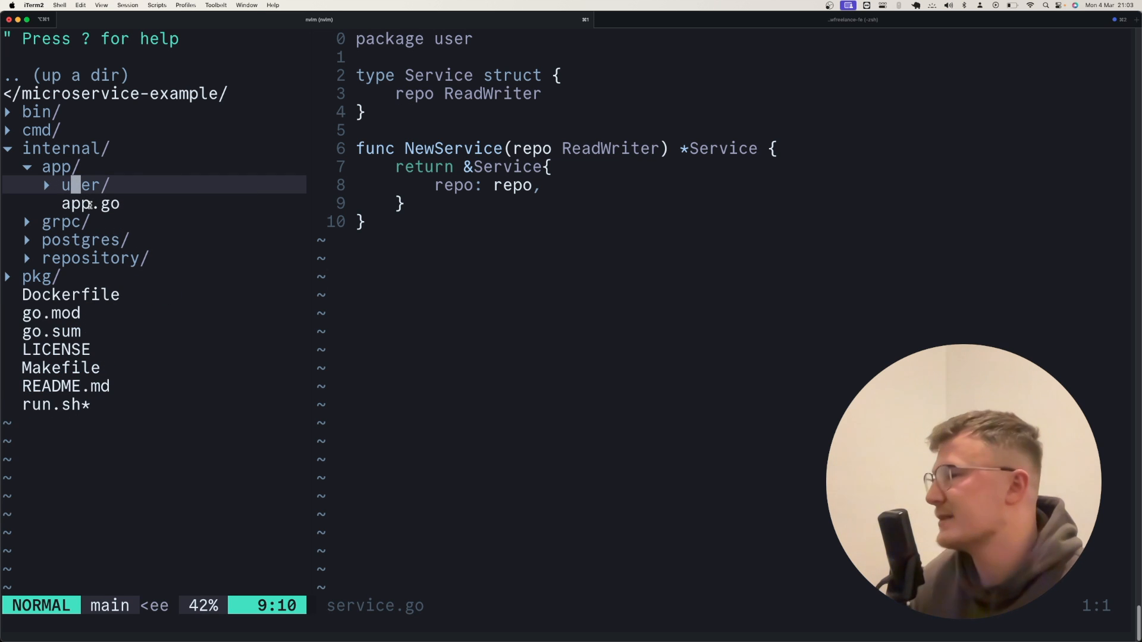
click(91, 204)
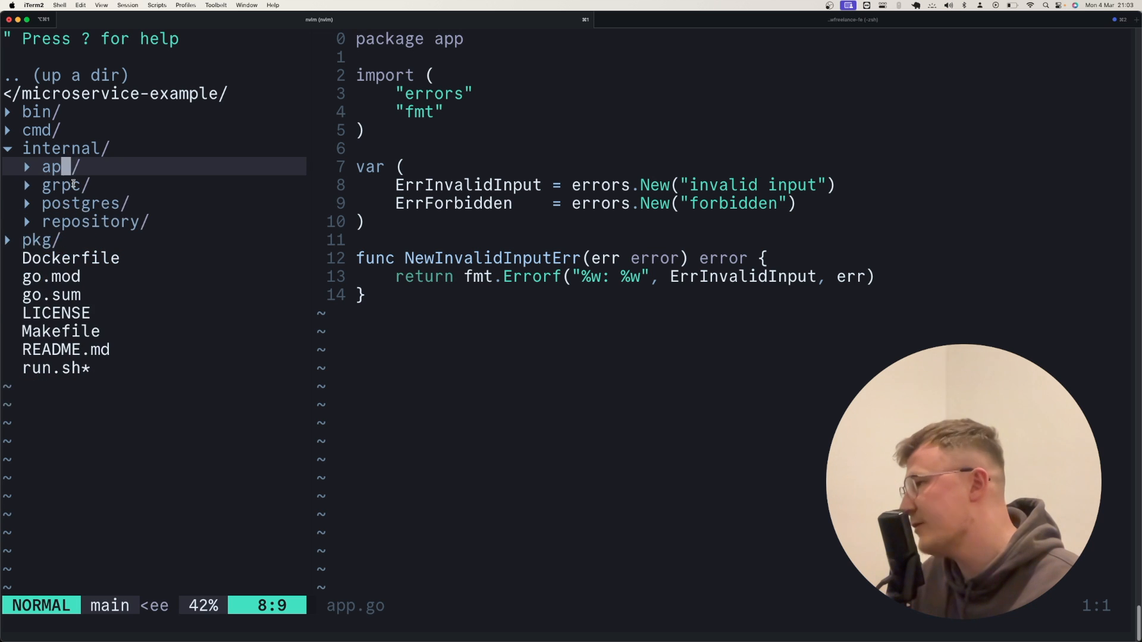
Expand grpc/ and handler/, then open handler.go with GetUser and Signup.
click(64, 184)
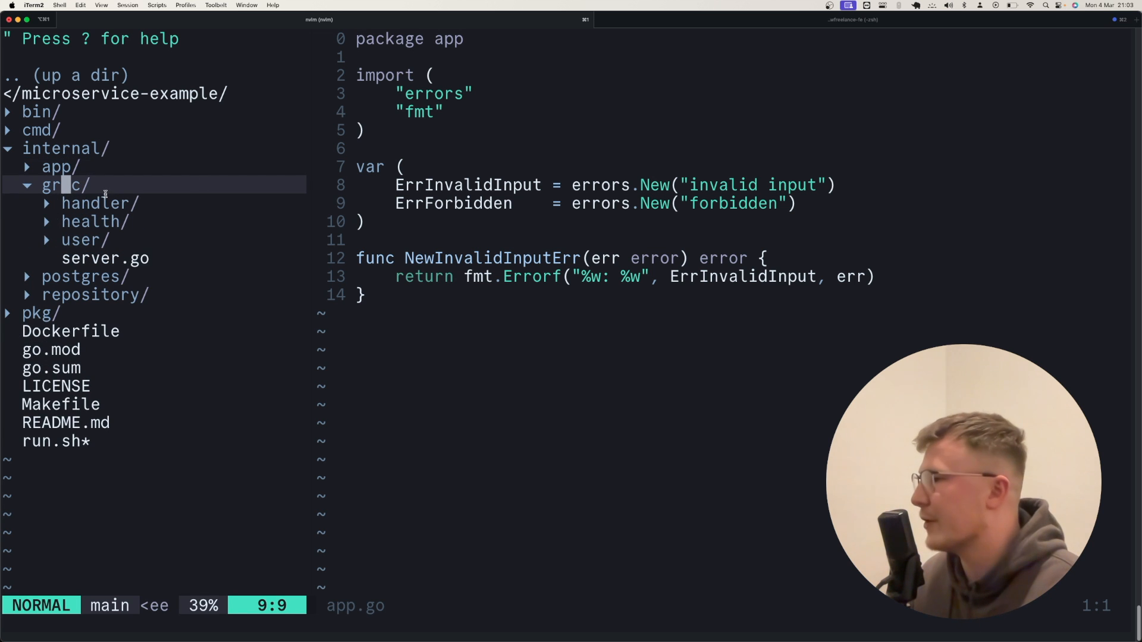
click(95, 202)
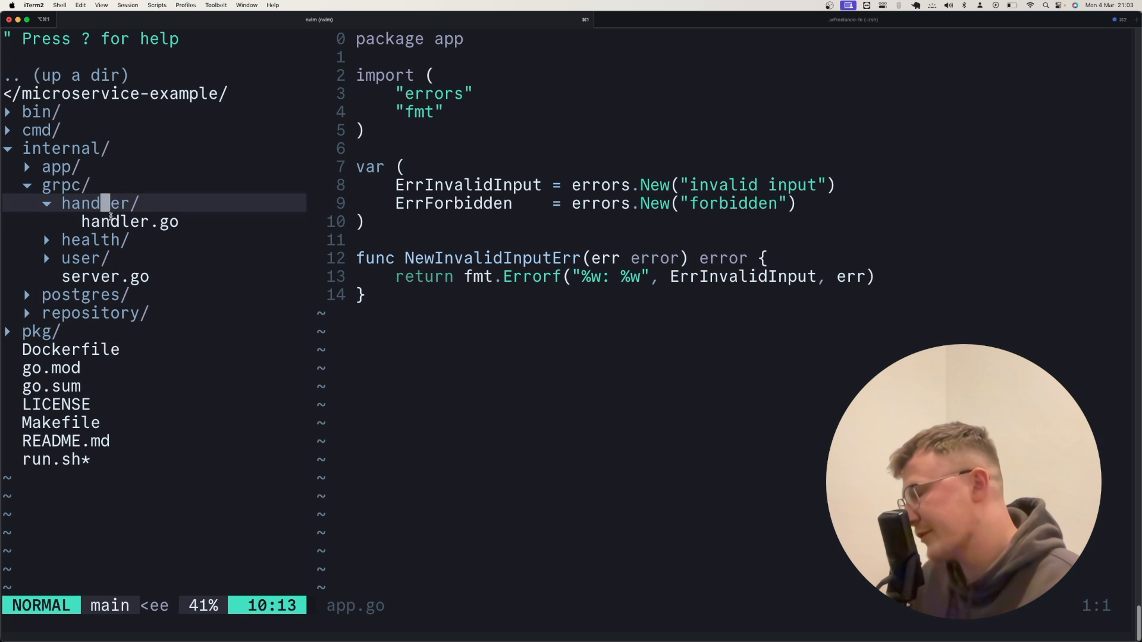
click(129, 221)
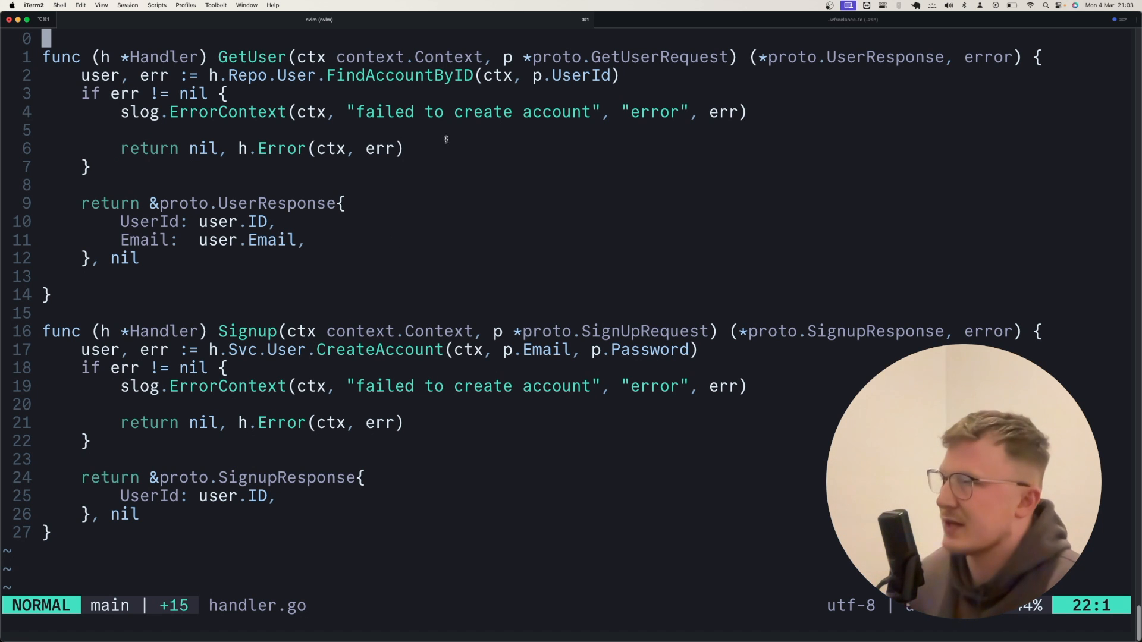
scroll(down, 3)
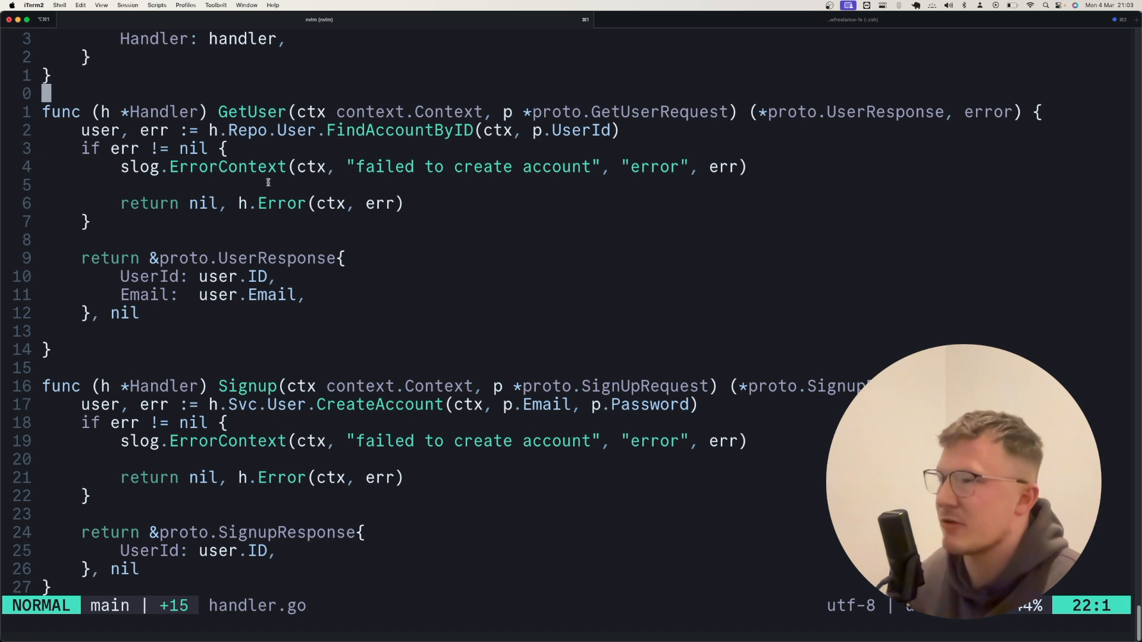
scroll(down, 3)
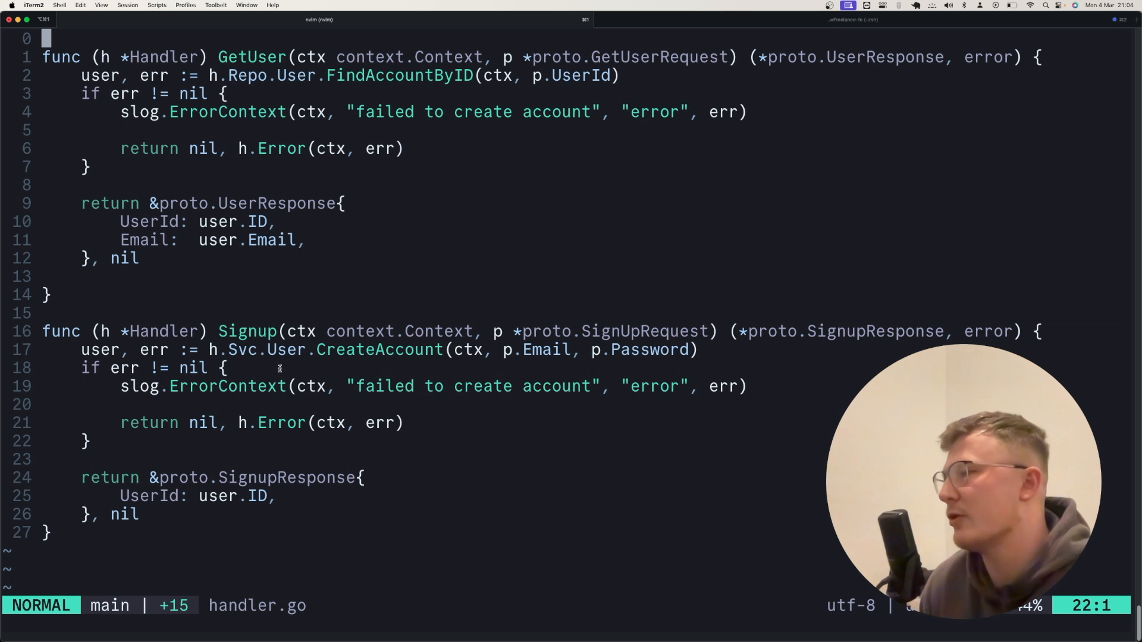
mouse_move(299, 386)
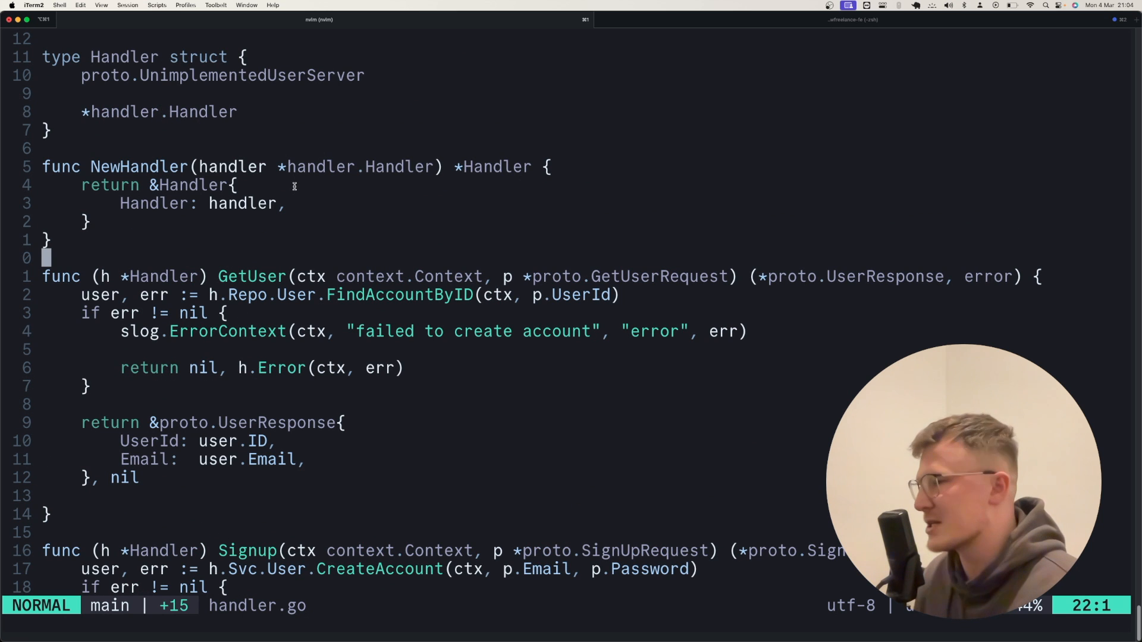
scroll(down, 3)
text(:bd)
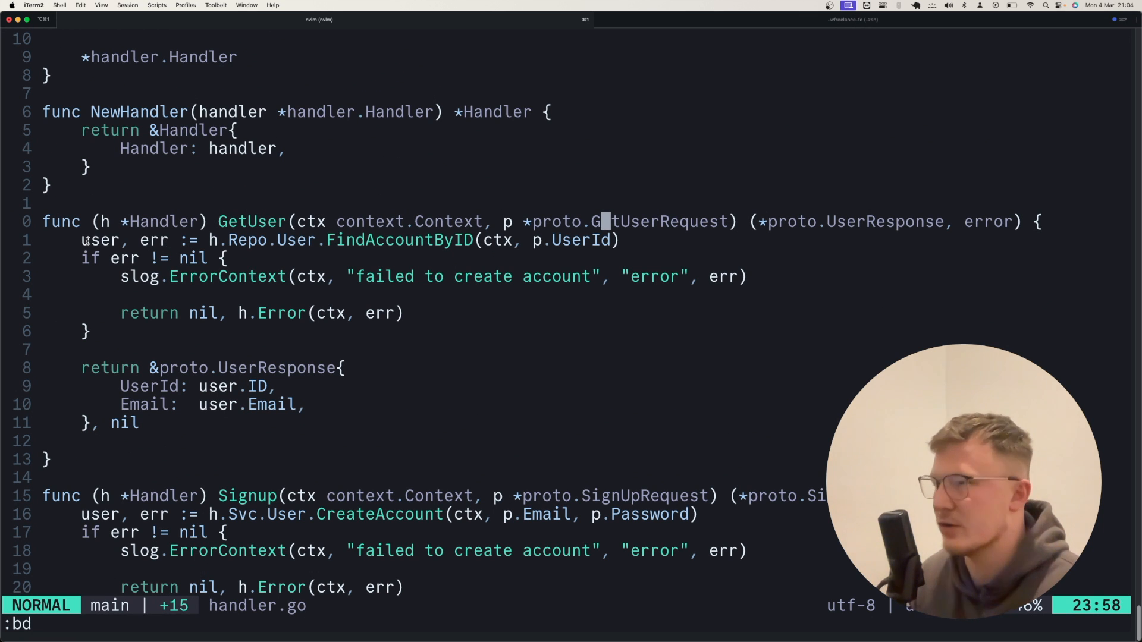
scroll(down, 3)
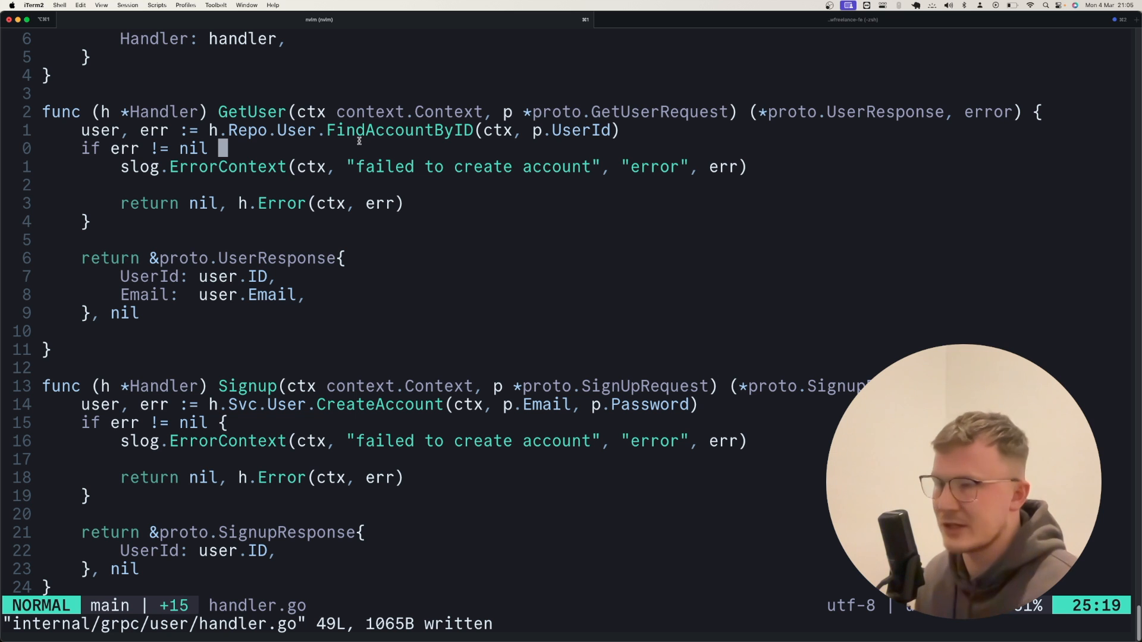
mouse_move(353, 160)
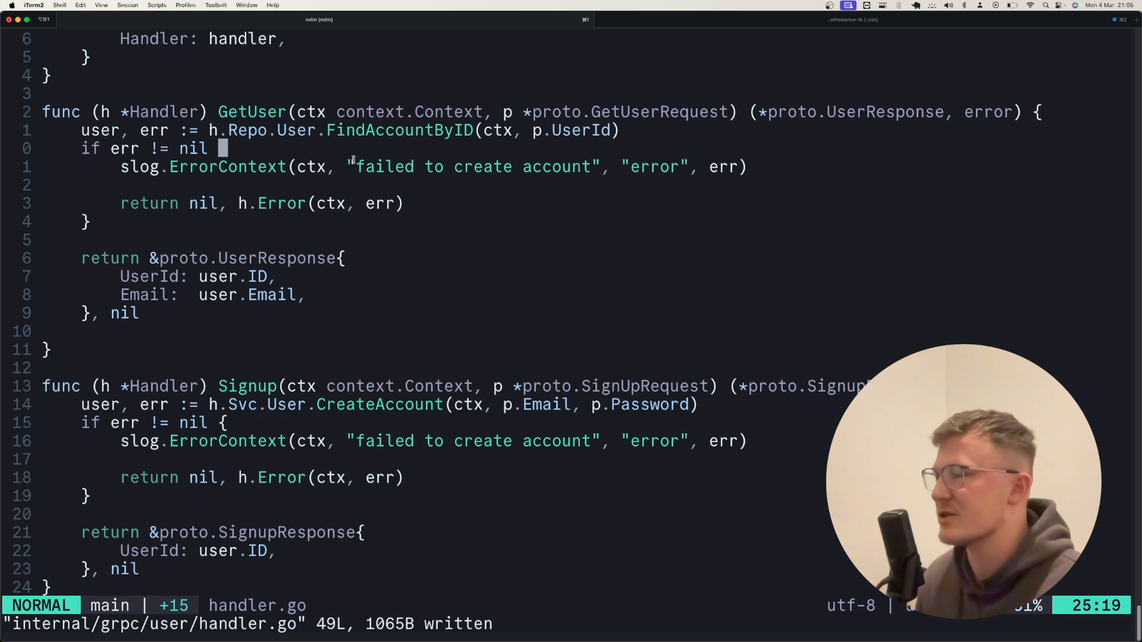
scroll(down, 3)
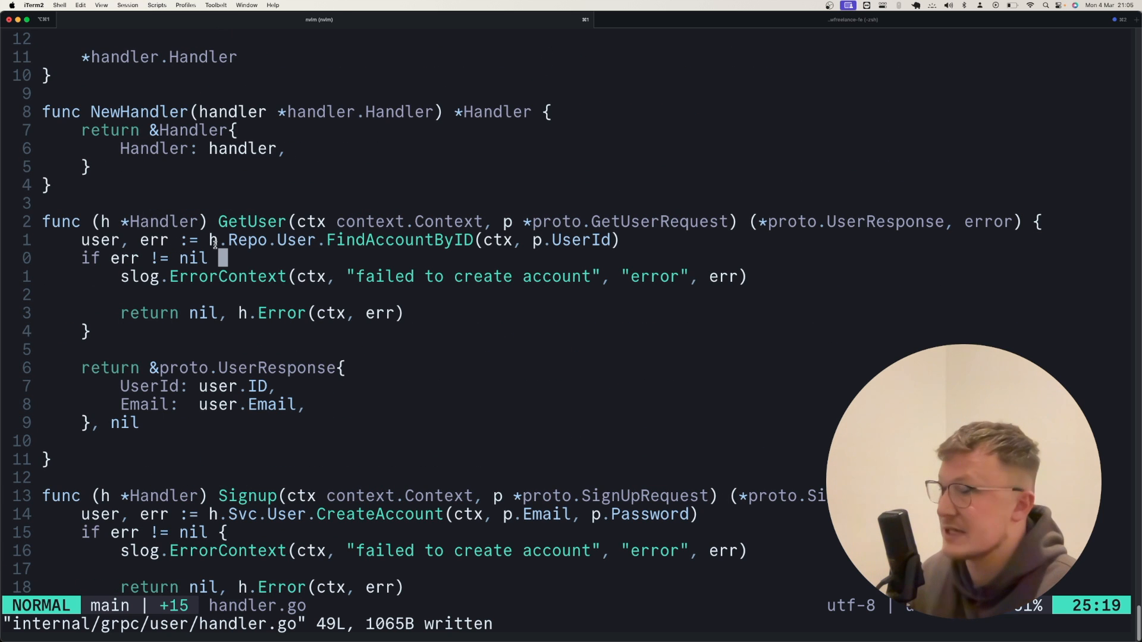
scroll(down, 3)
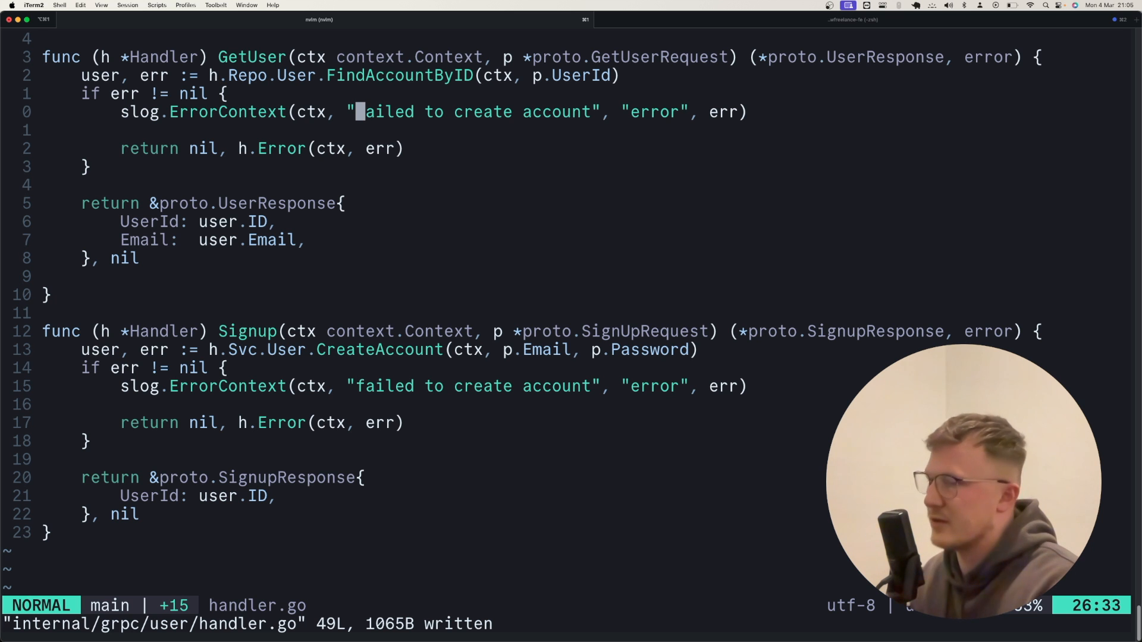
scroll(down, 3)
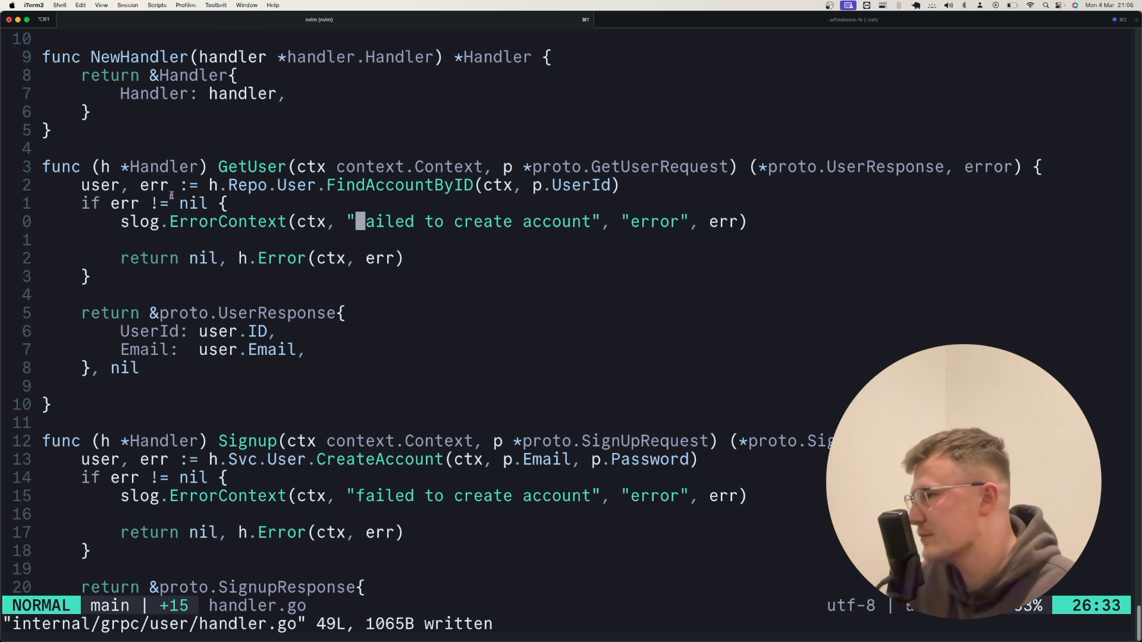
scroll(down, 3)
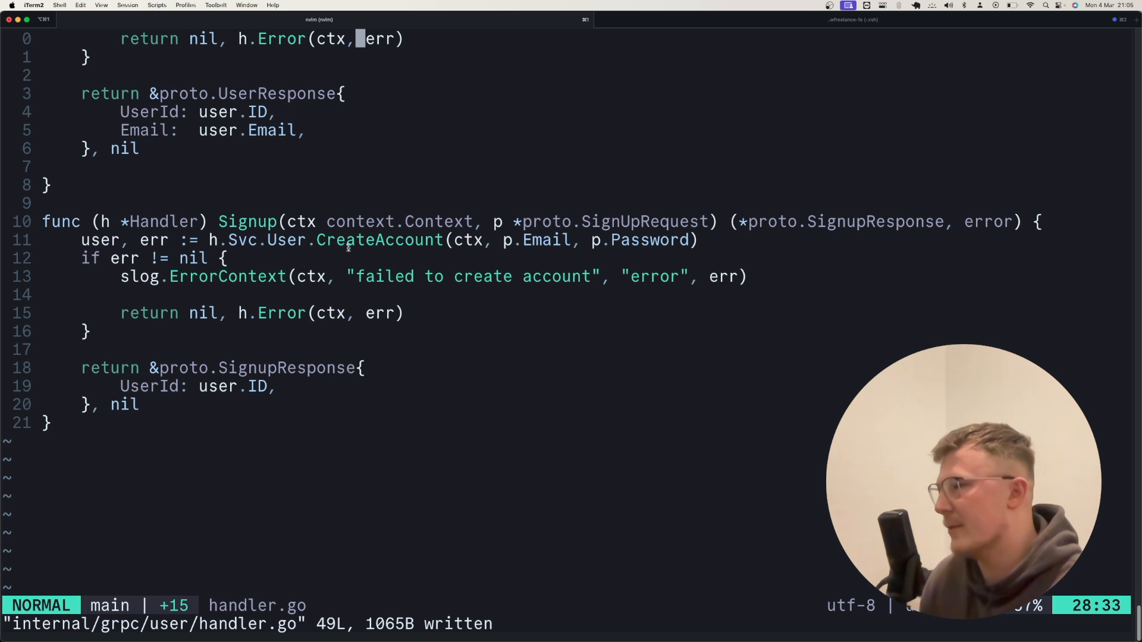
key(V)
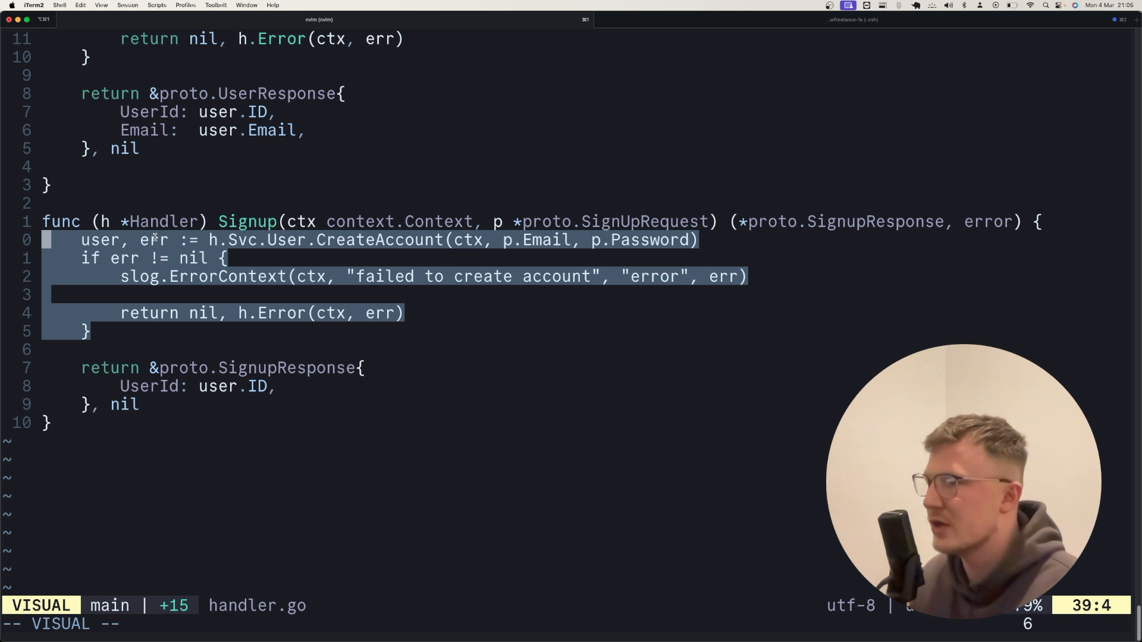
scroll(down, 3)
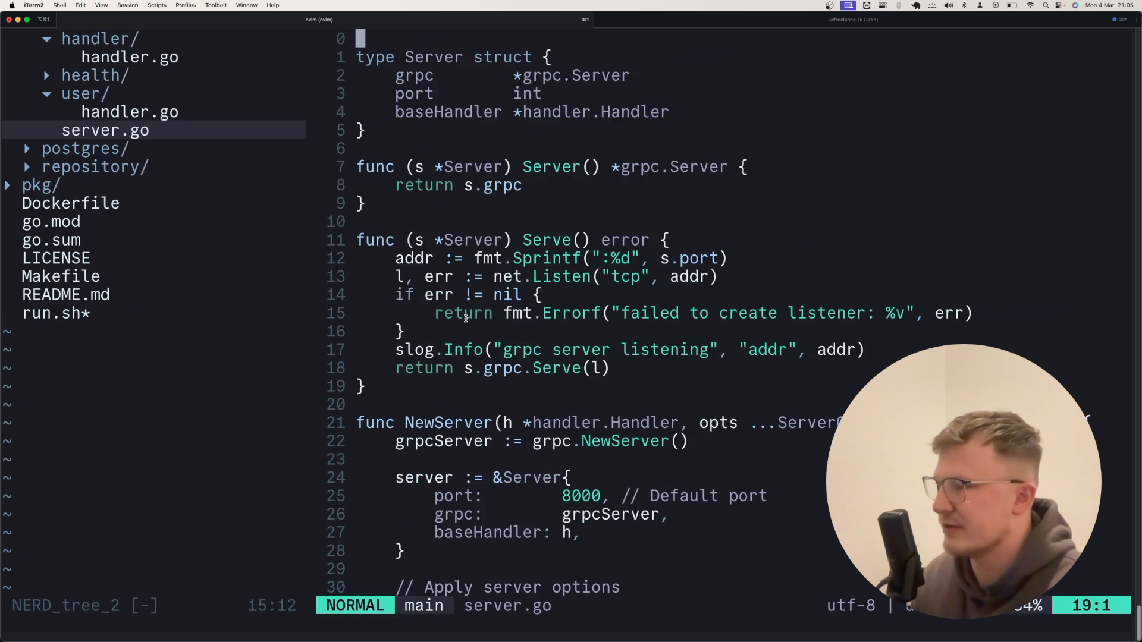
Scroll through the grpc handler.go Error method that maps app errors to gRPC codes.
scroll(down, 3)
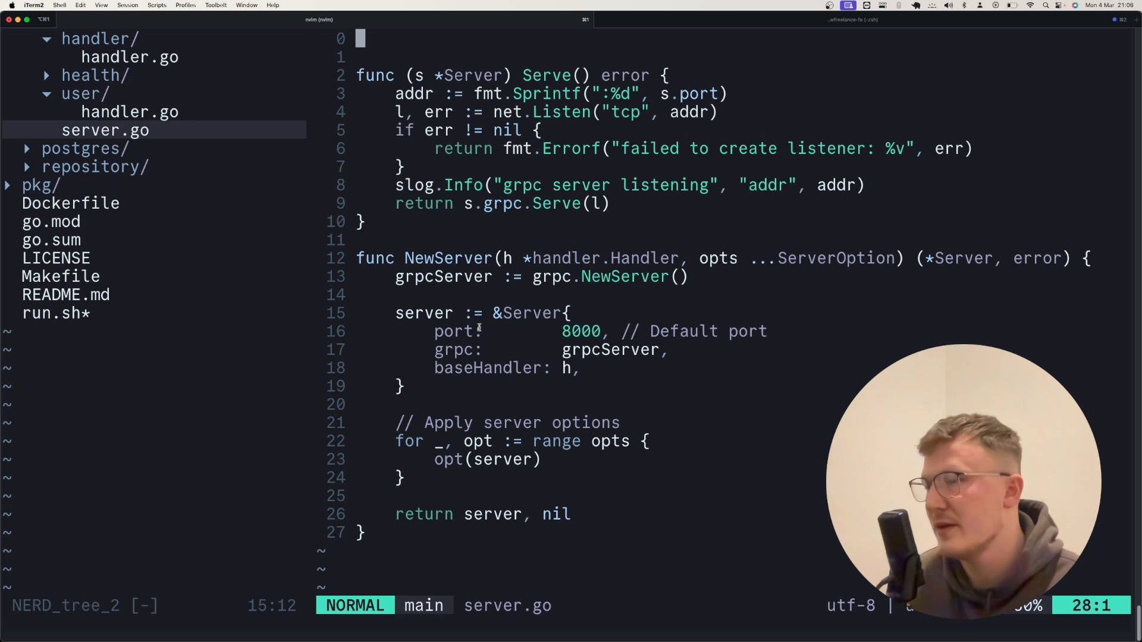
mouse_move(679, 349)
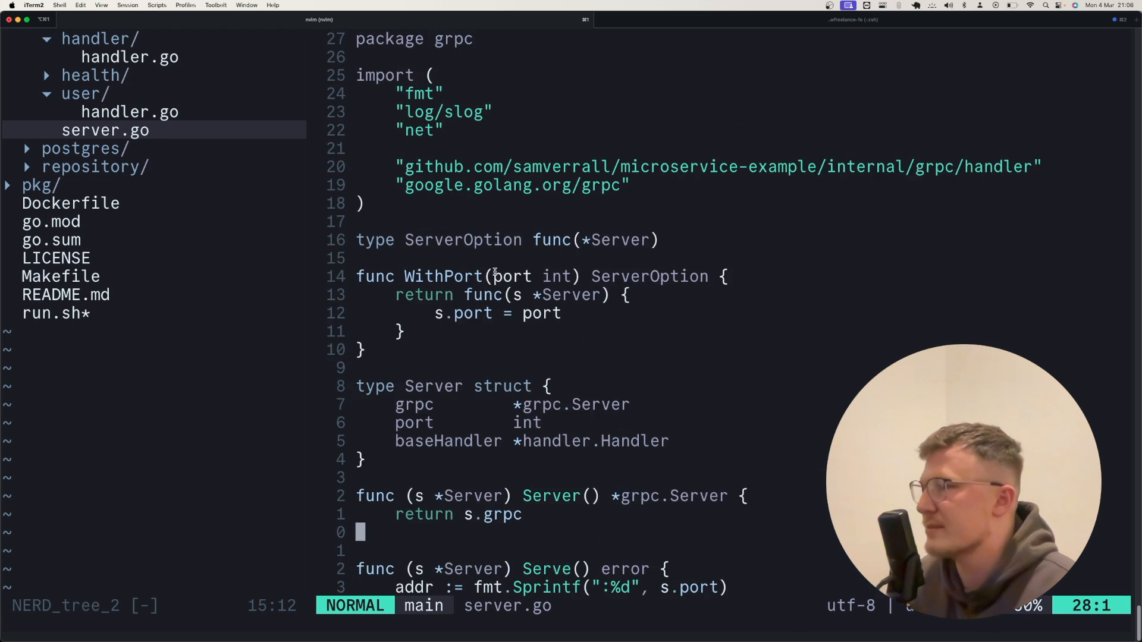
scroll(down, 3)
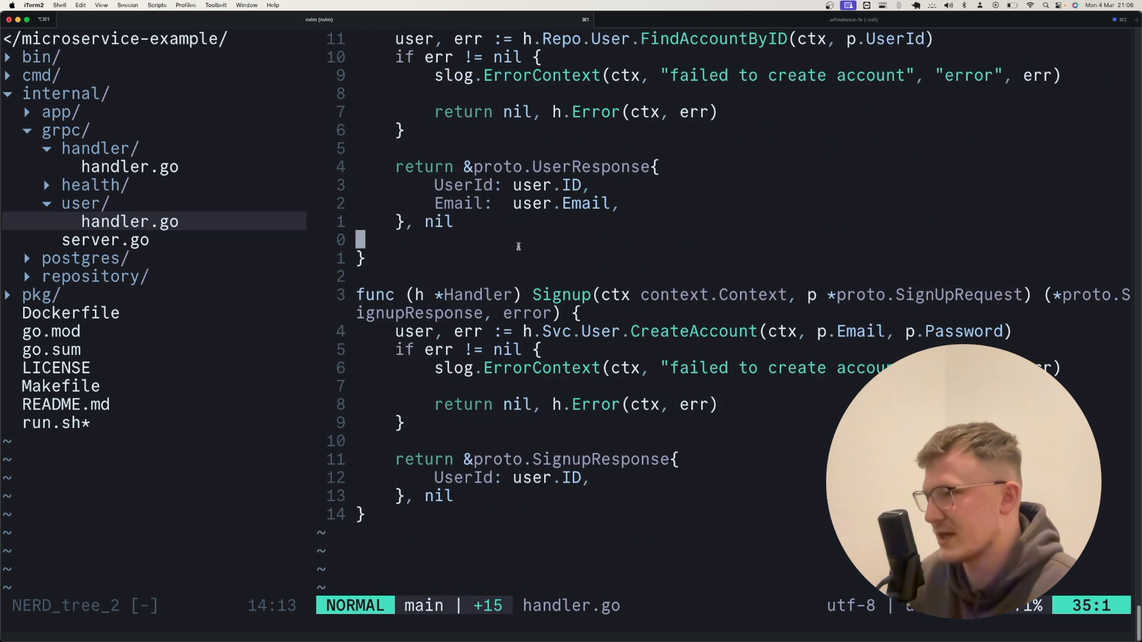
scroll(down, 3)
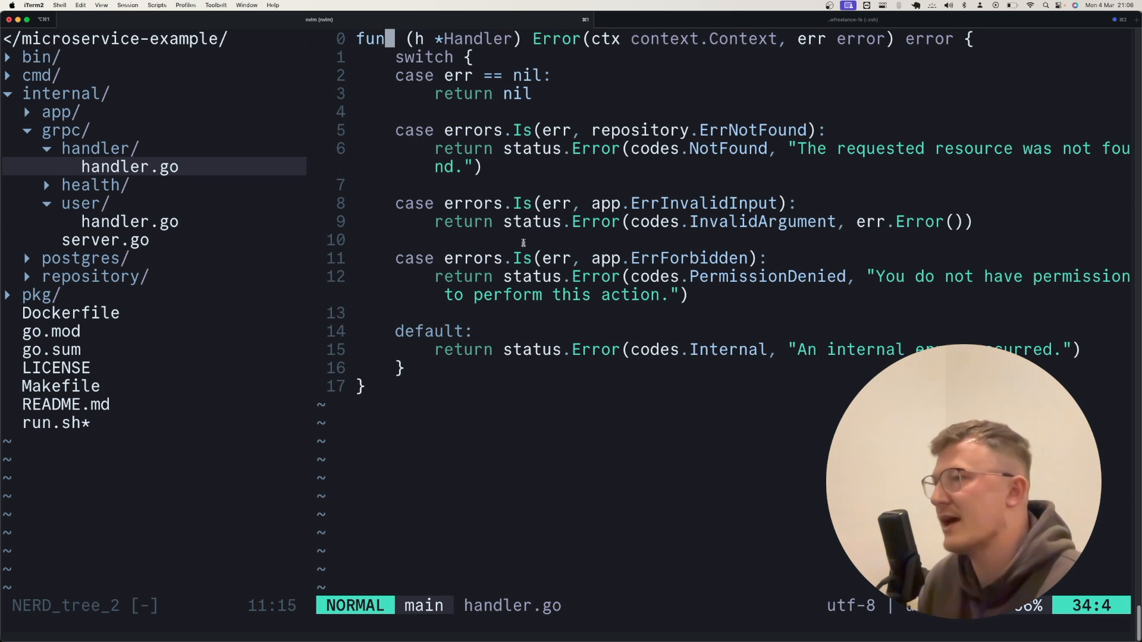
scroll(down, 3)
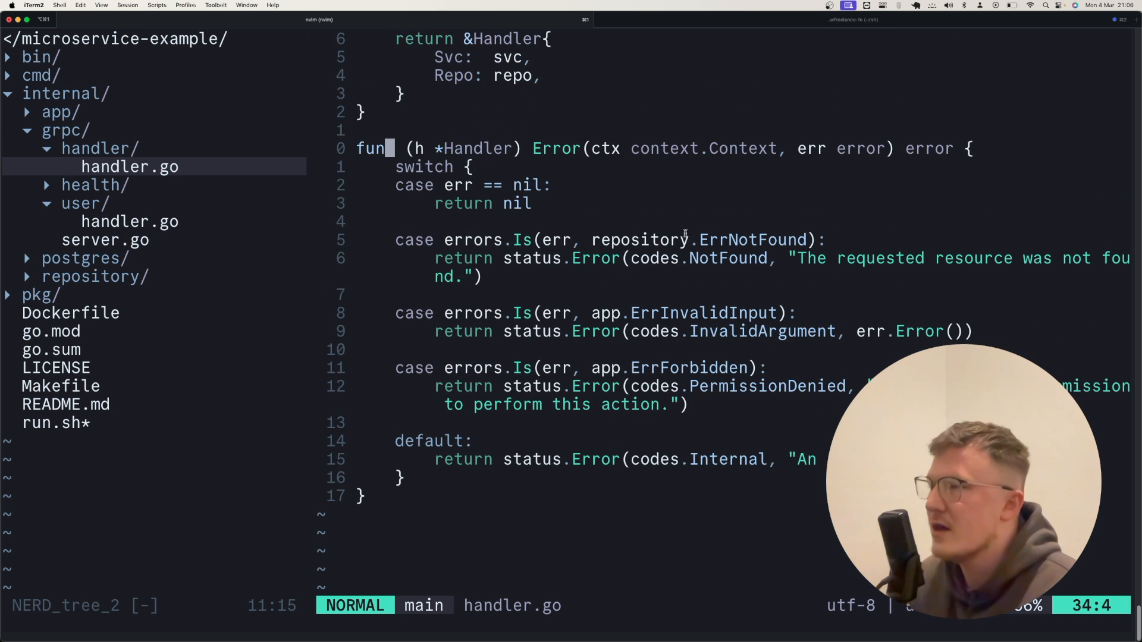
mouse_move(567, 251)
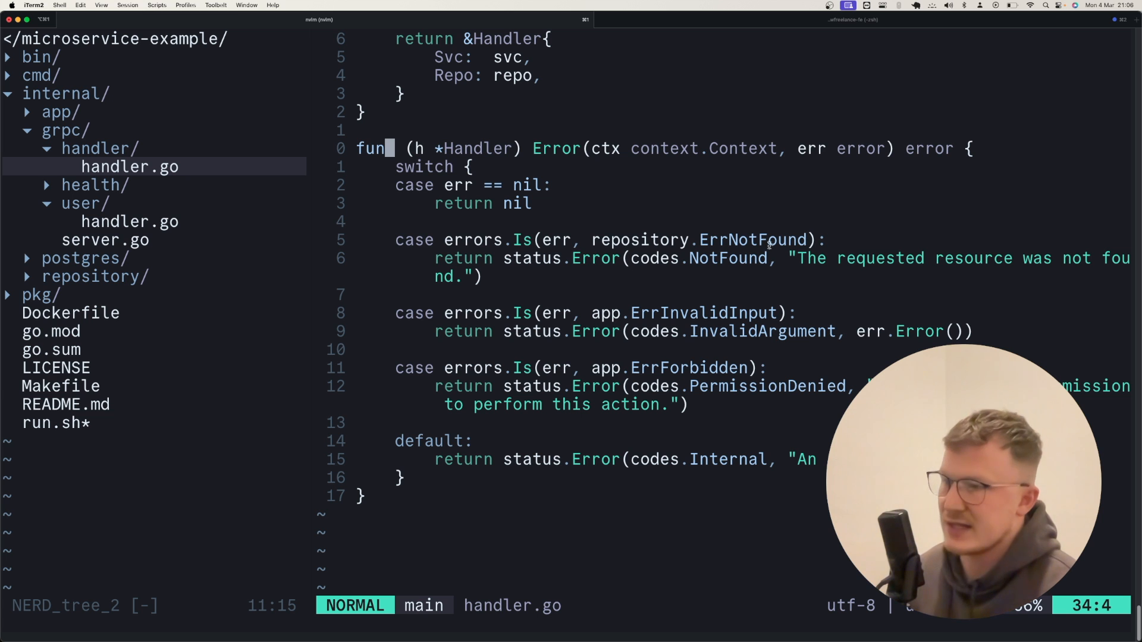
mouse_move(720, 224)
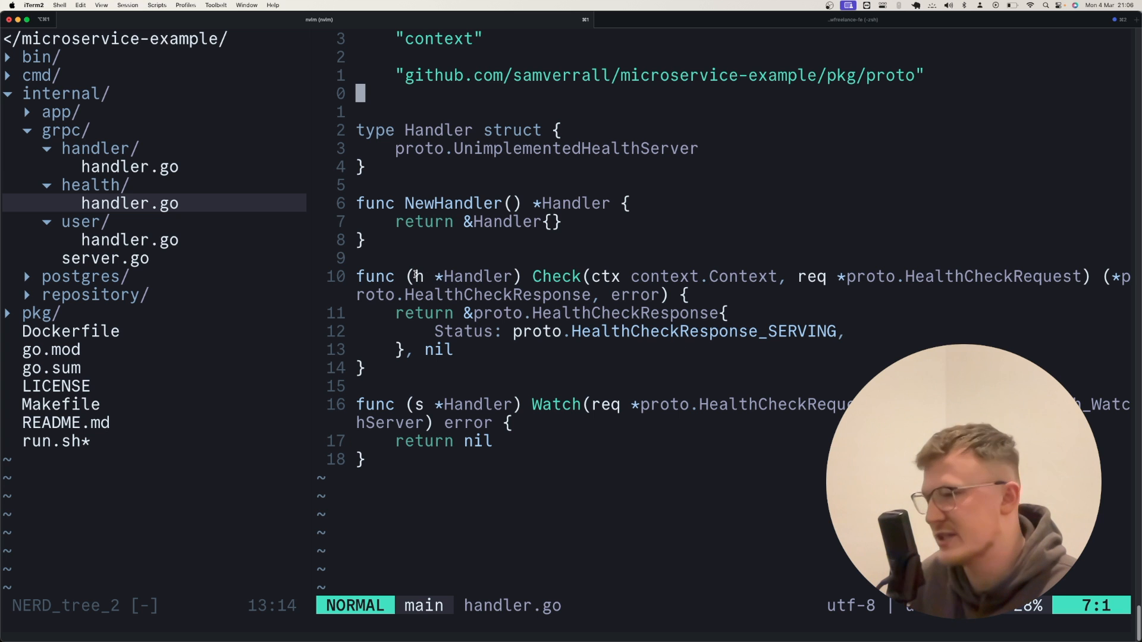
mouse_move(433, 276)
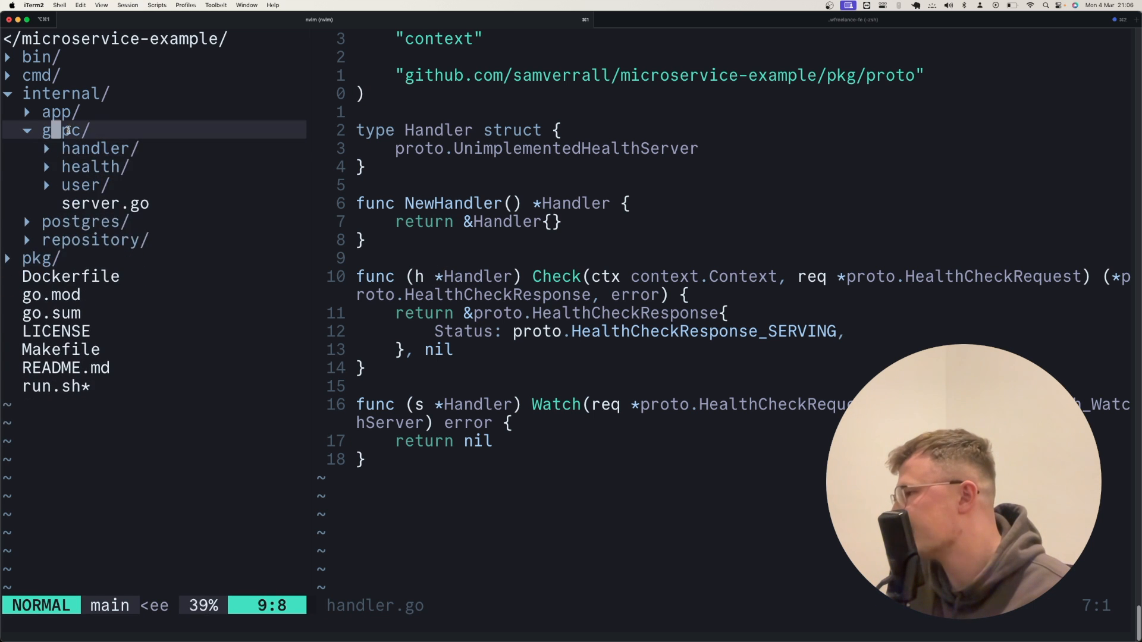
Open internal/postgres/user.go, the stub repository with FindAccountByID and AddAccount.
click(94, 166)
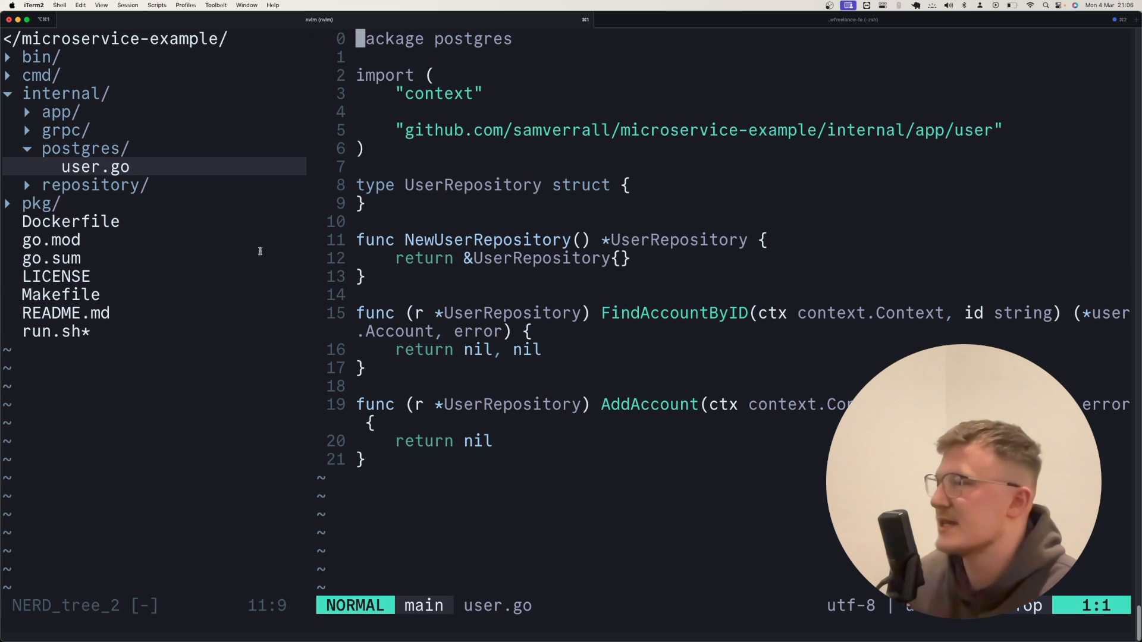
mouse_move(619, 348)
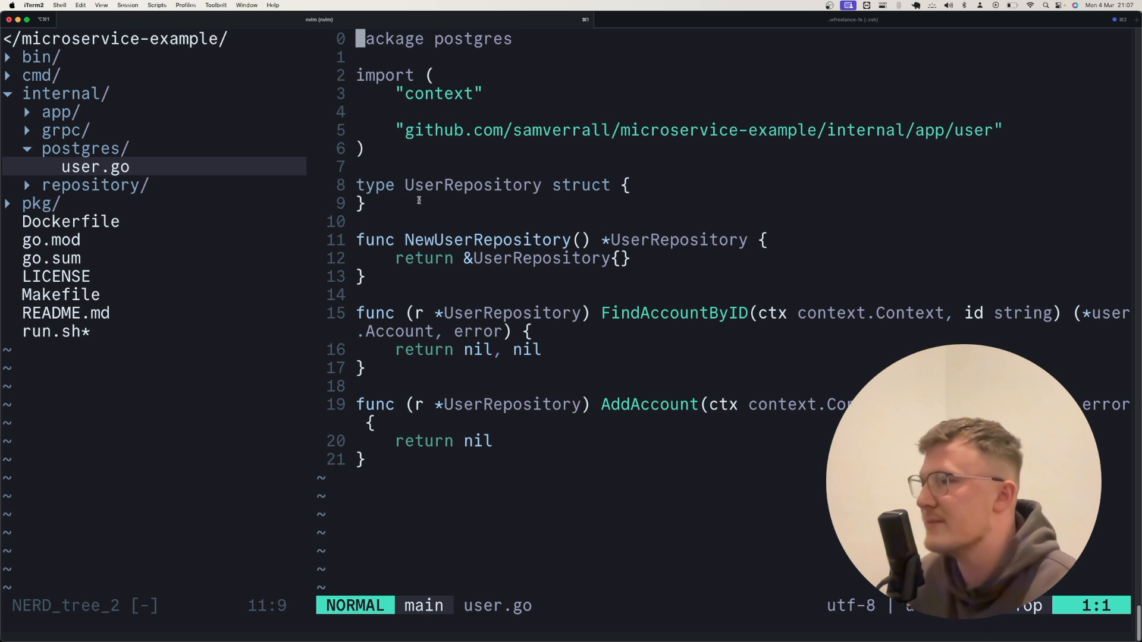
mouse_move(574, 338)
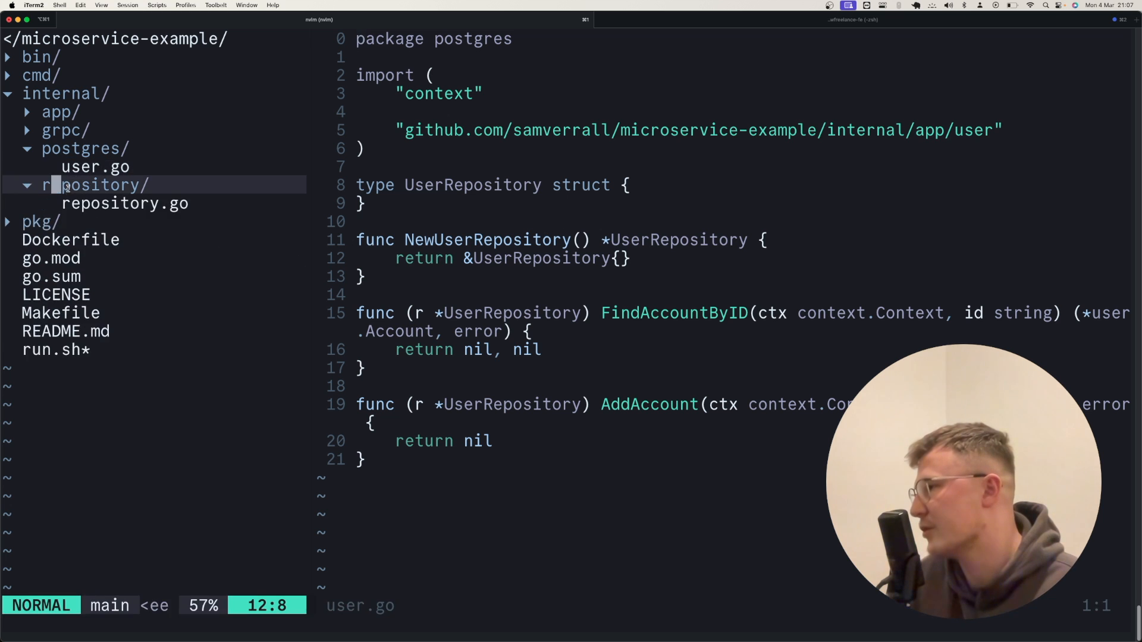
Open repository.go, which defines the ErrNotFound error.
click(124, 203)
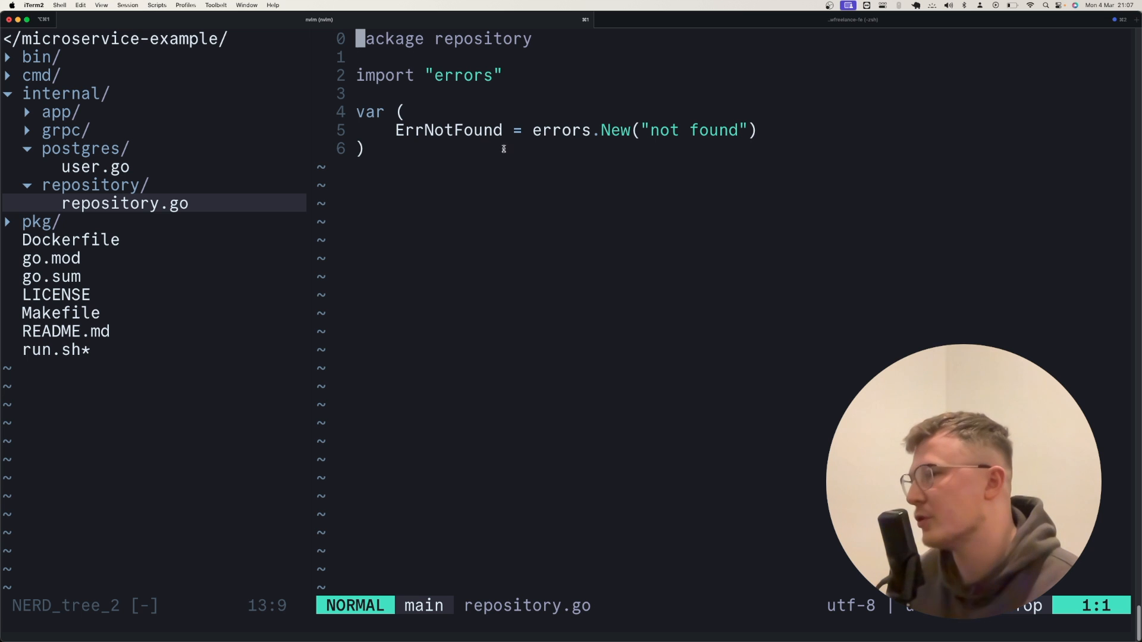
mouse_move(469, 159)
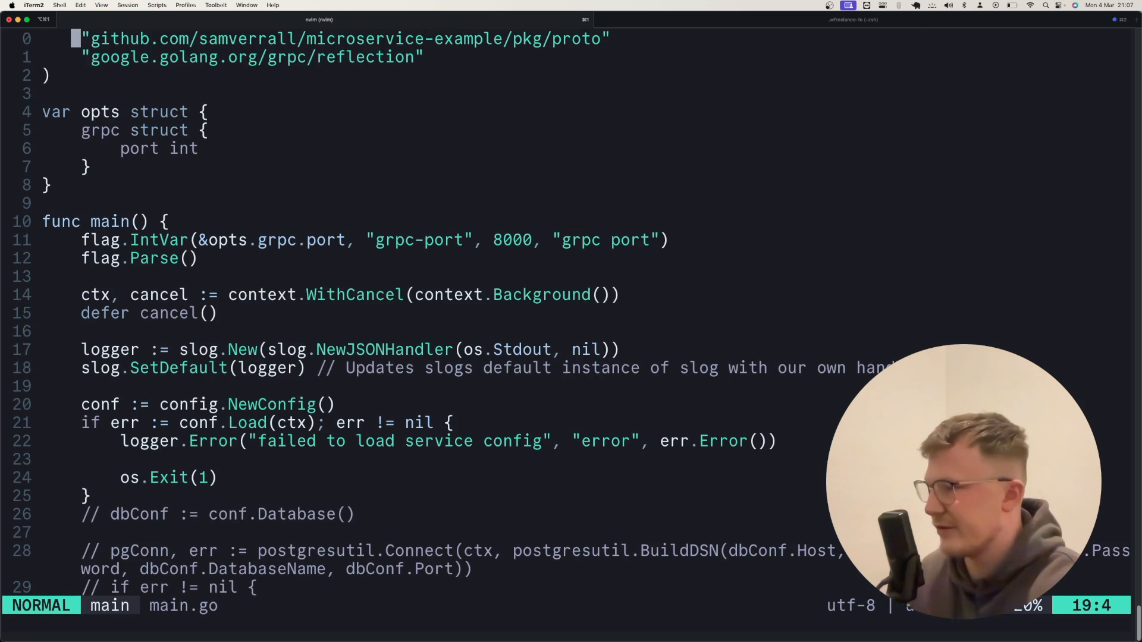
Mark the user repository and service lines in main.go, then close the Repo doc with :bd.
scroll(down, 3)
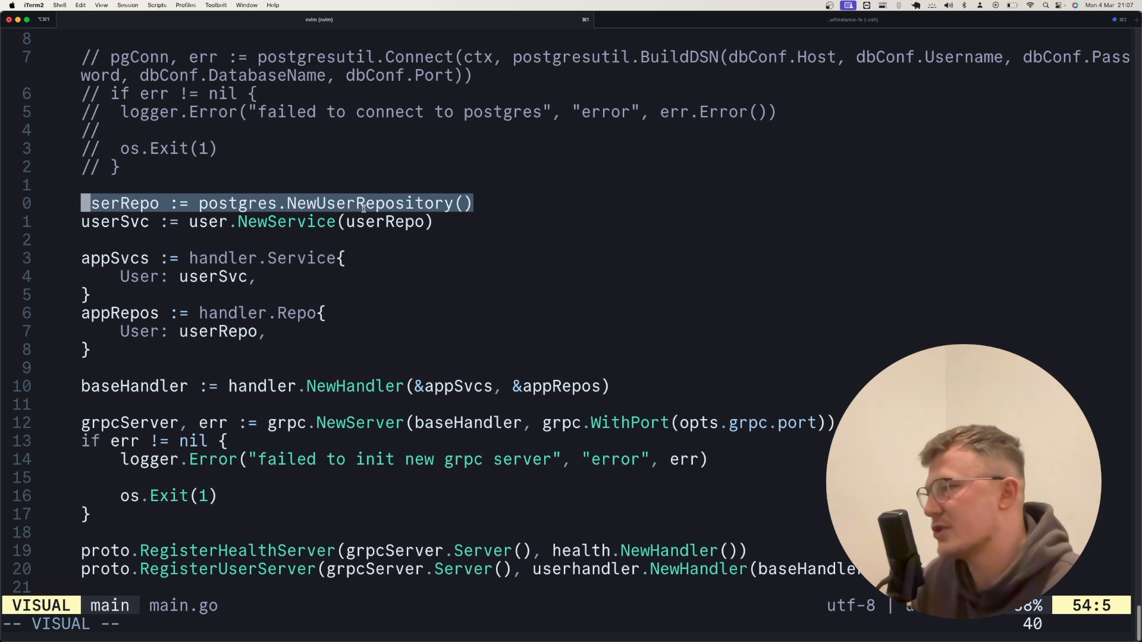
key(j)
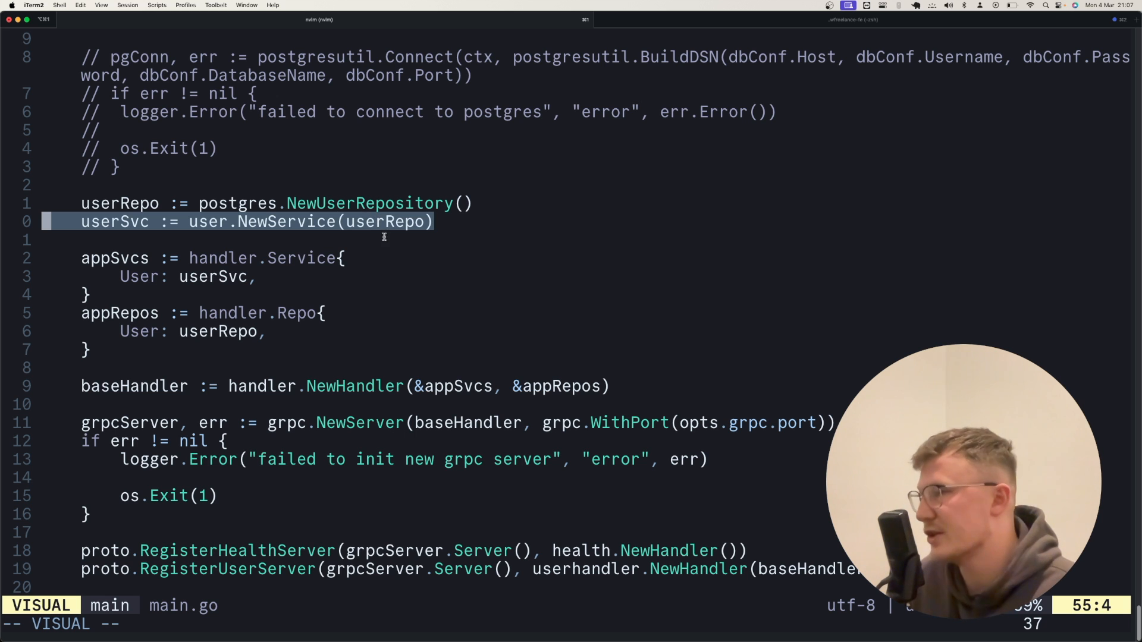
key(Escape)
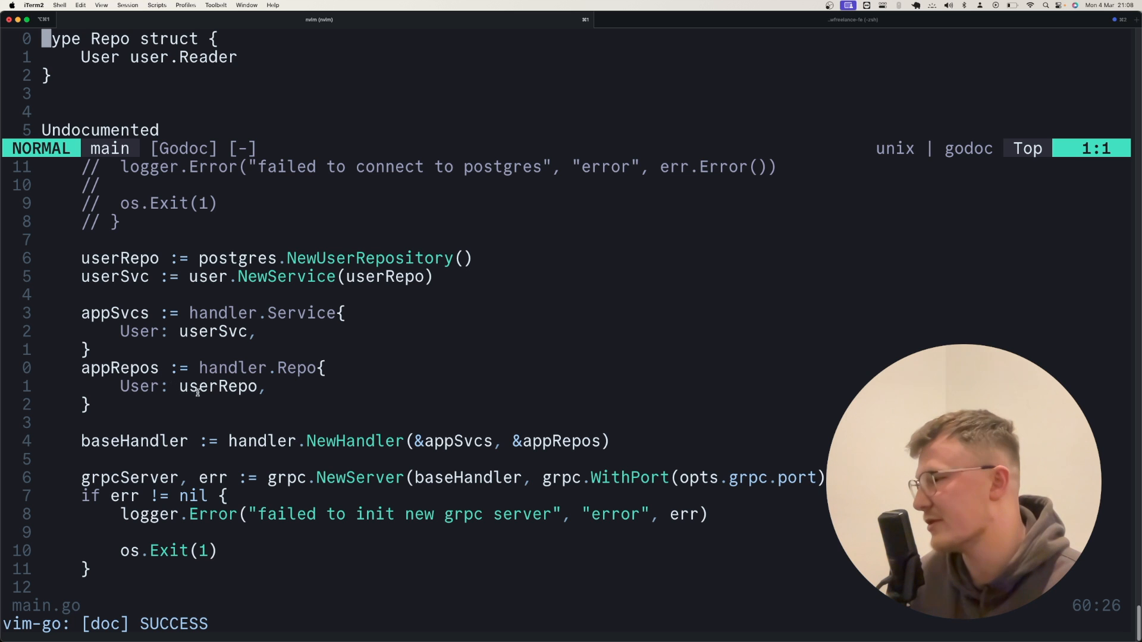
scroll(down, 3)
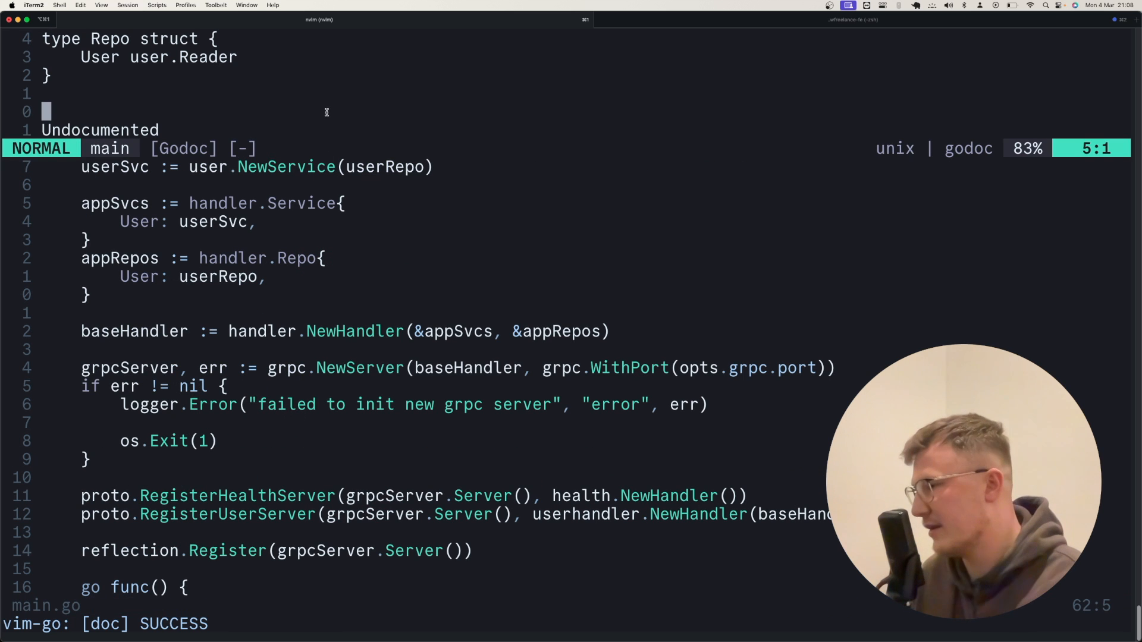
text(:bd)
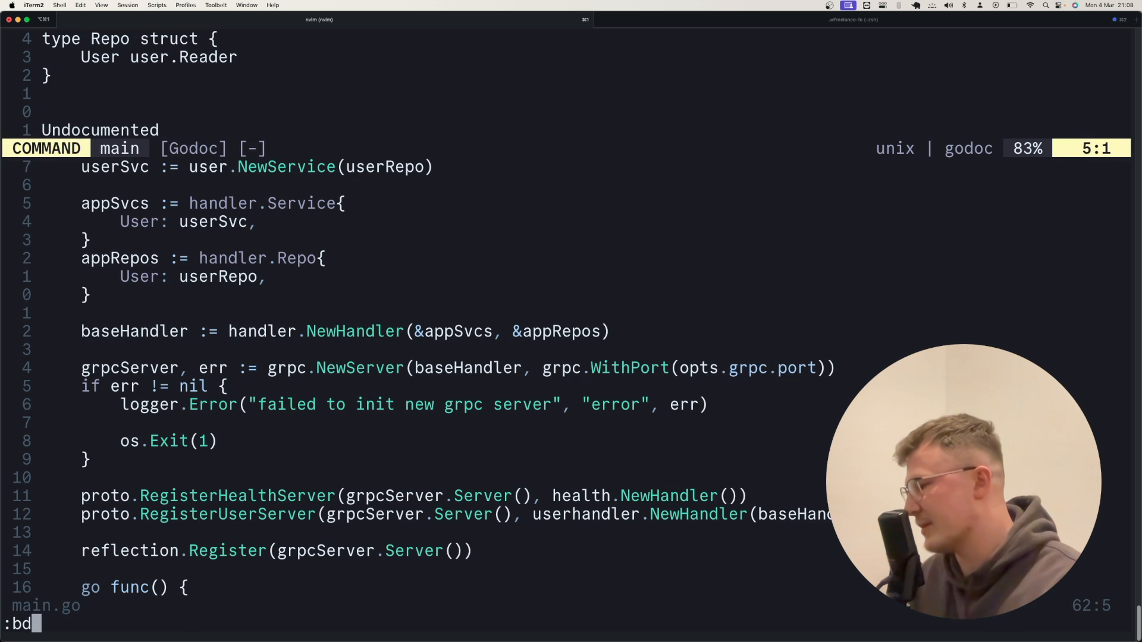
key(Return)
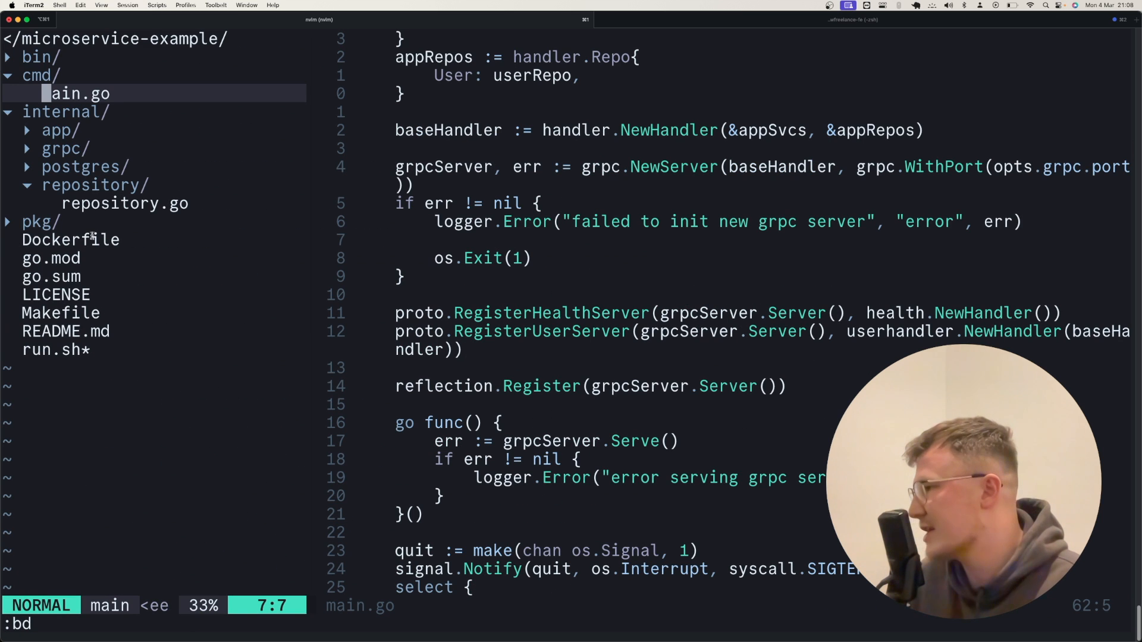
Open pkg/proto/user.proto, then expand grpc/ and open the Makefile.
click(36, 222)
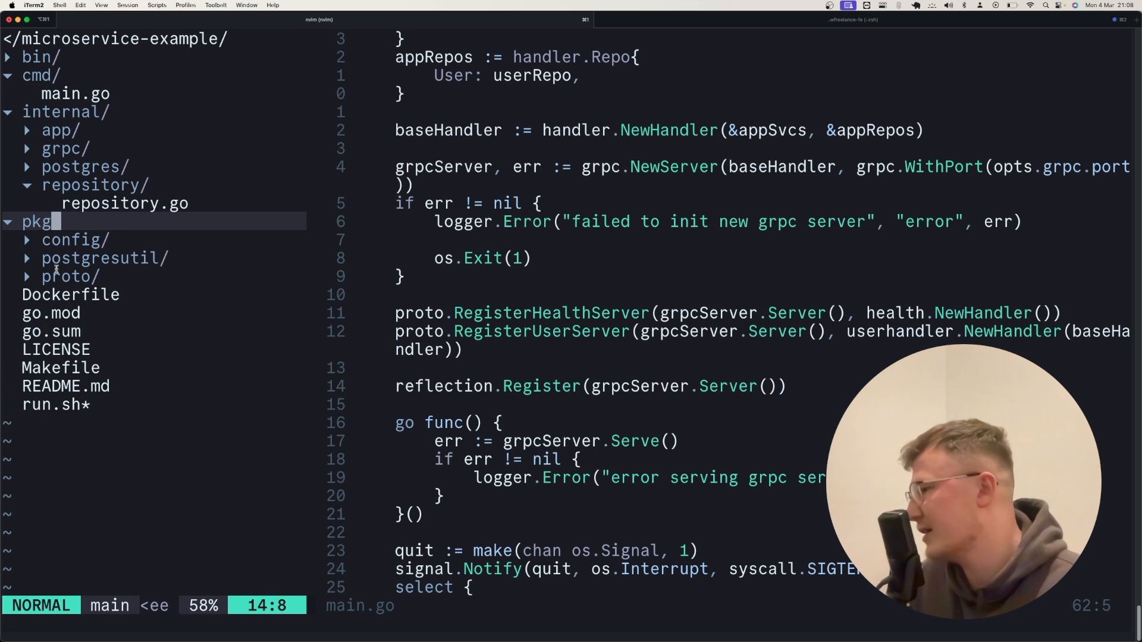
click(71, 276)
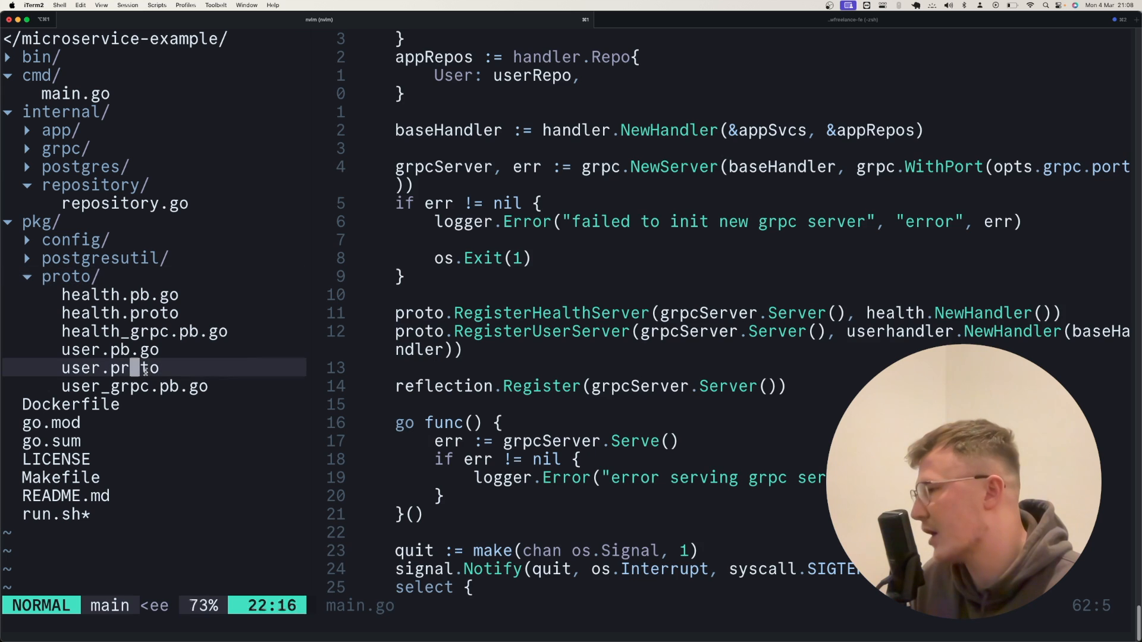
click(109, 368)
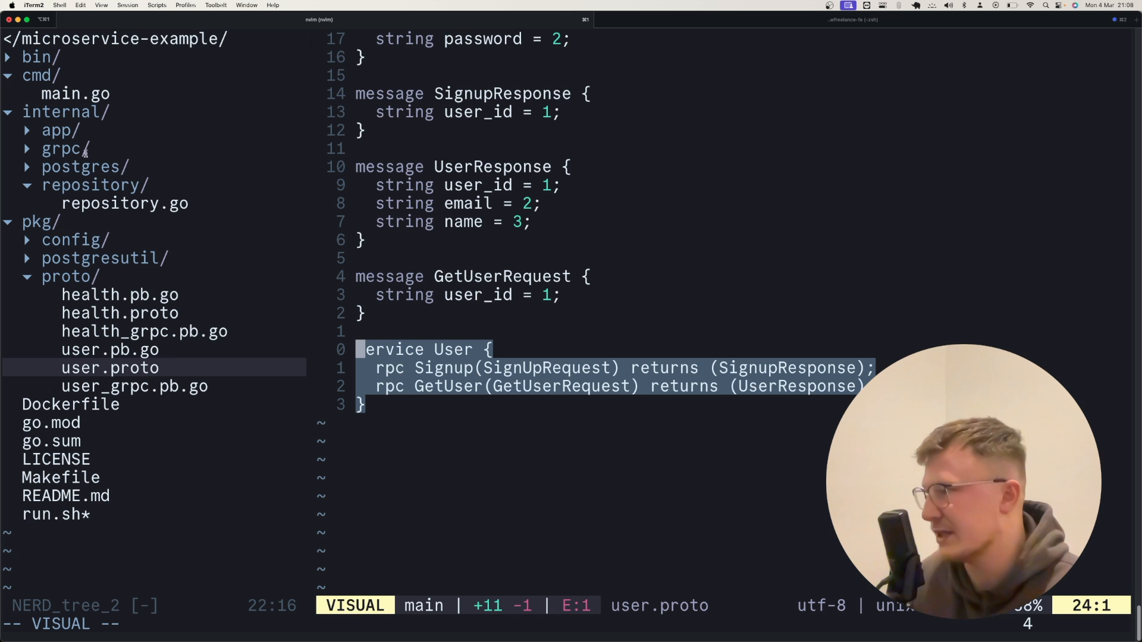
click(62, 149)
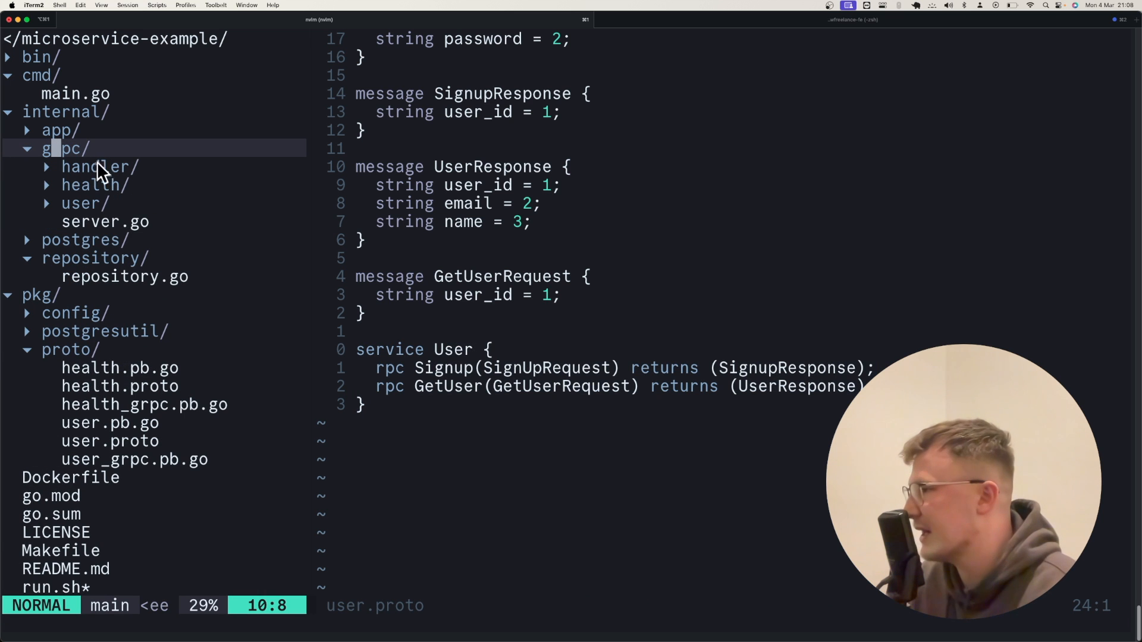
click(119, 386)
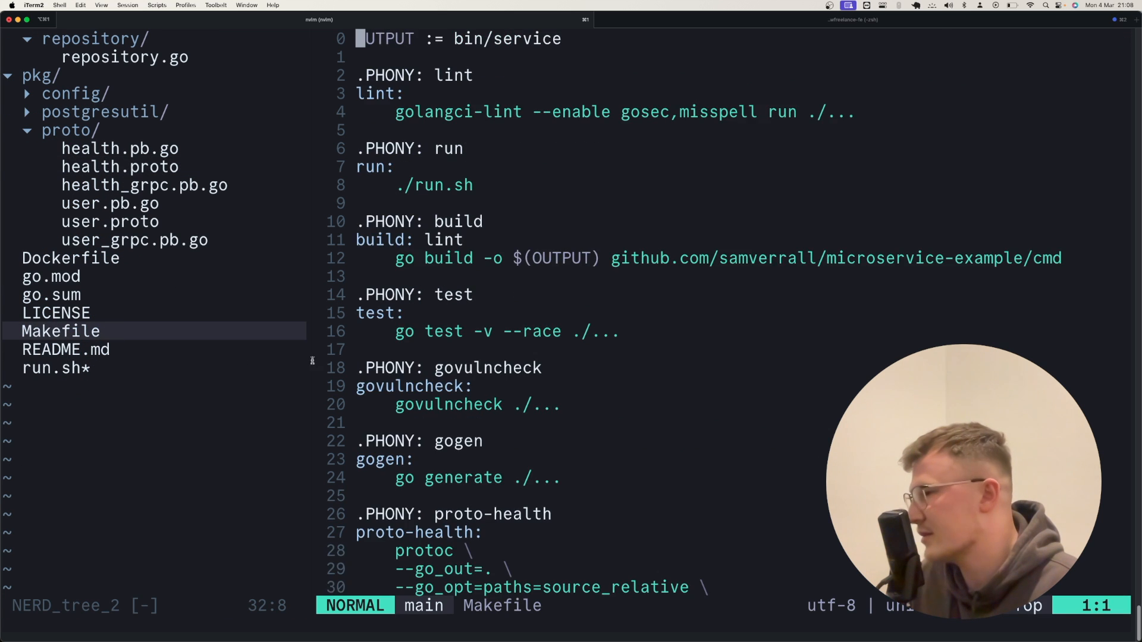
Scroll down through the Makefile's build, test and proto targets.
scroll(down, 3)
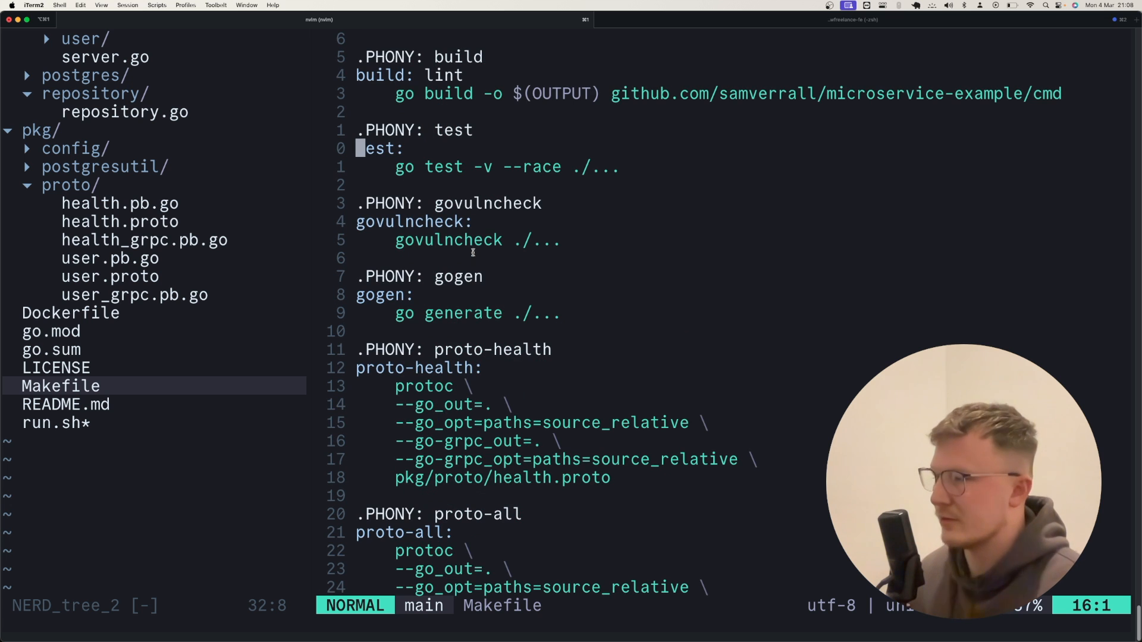
scroll(down, 3)
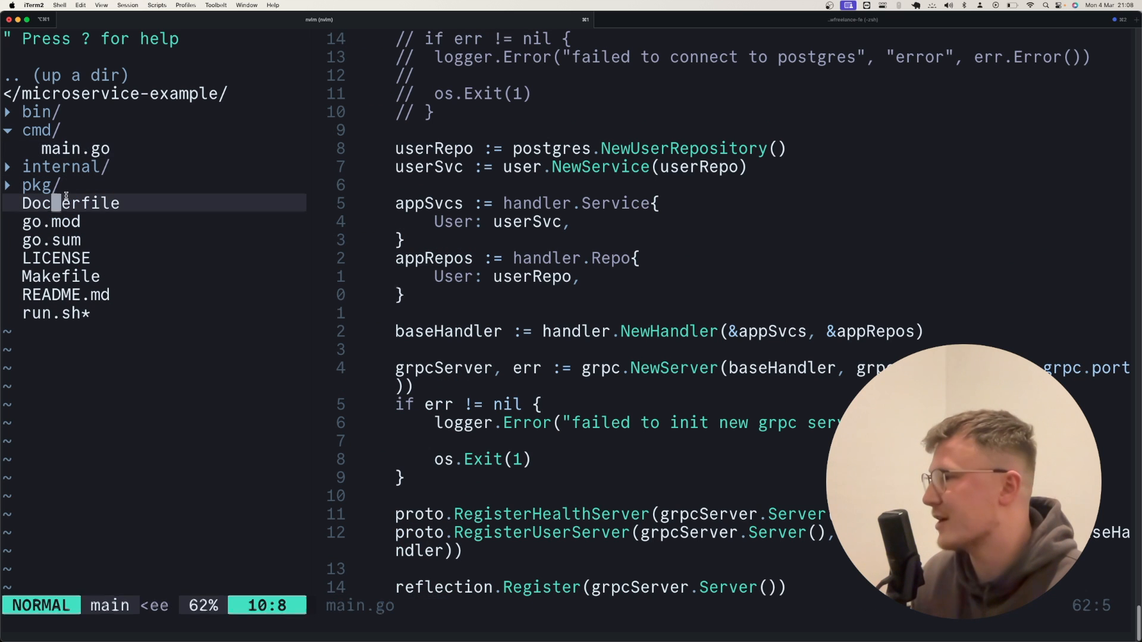
click(70, 202)
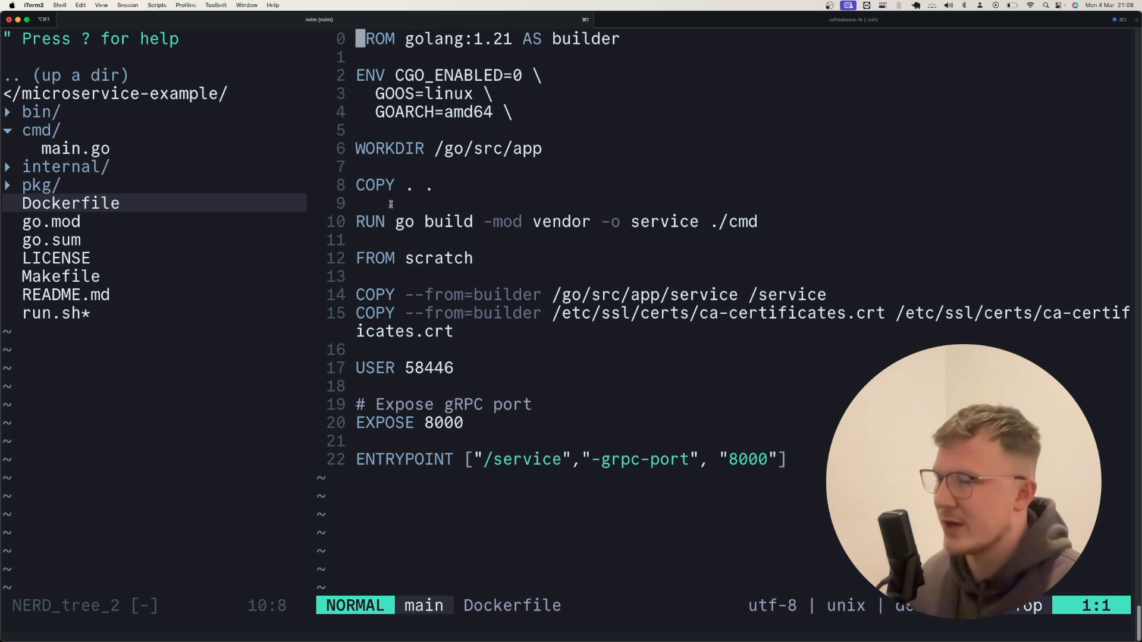
mouse_move(504, 204)
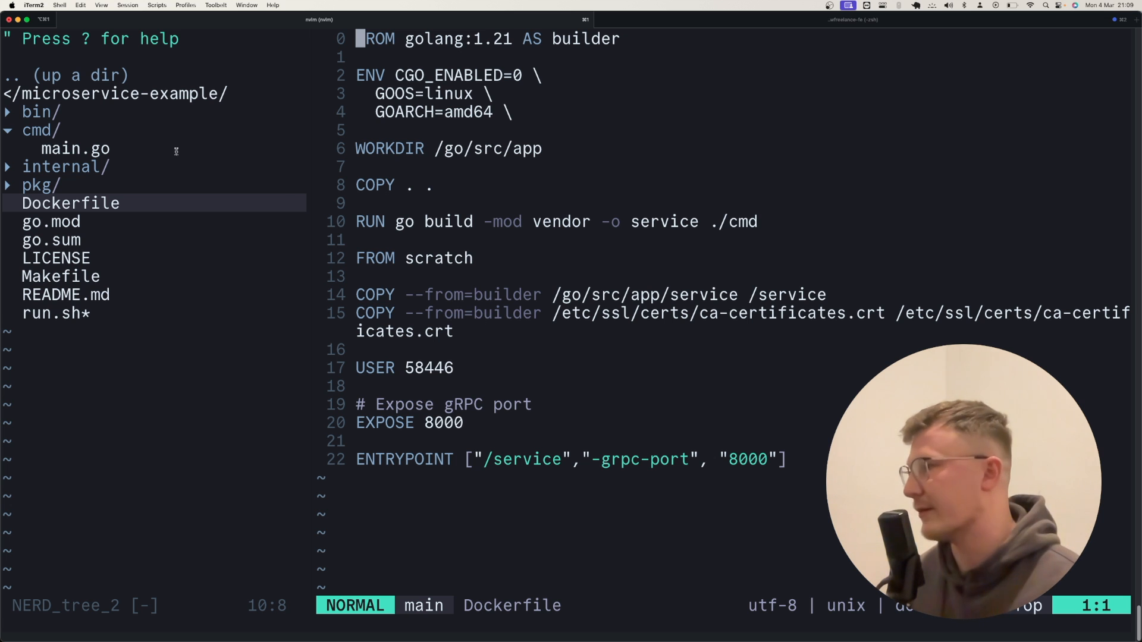
click(75, 148)
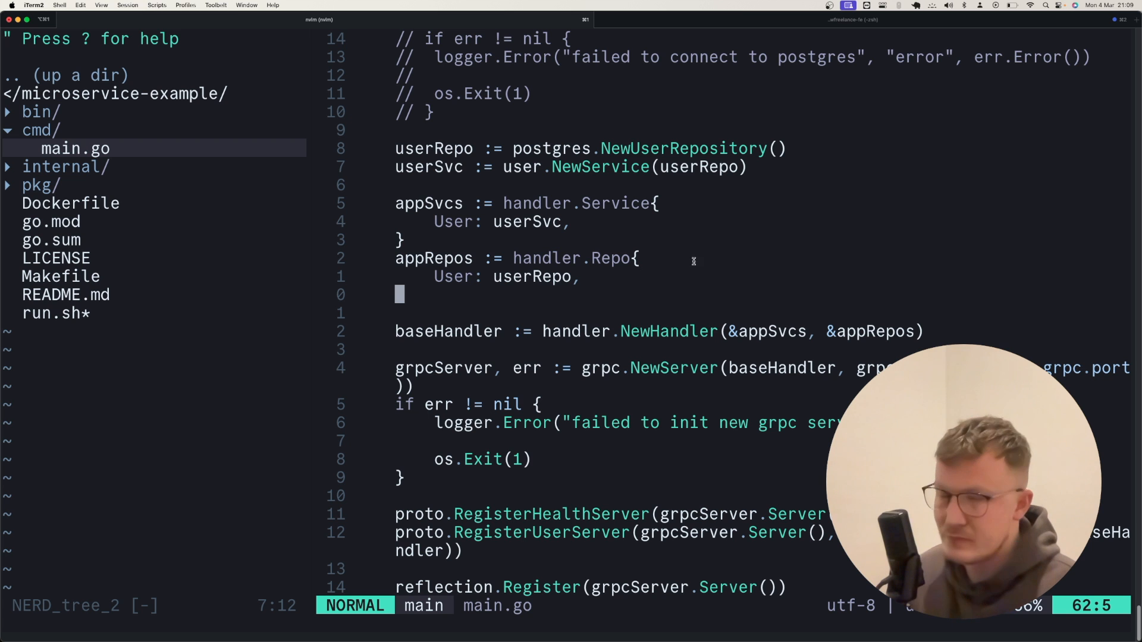